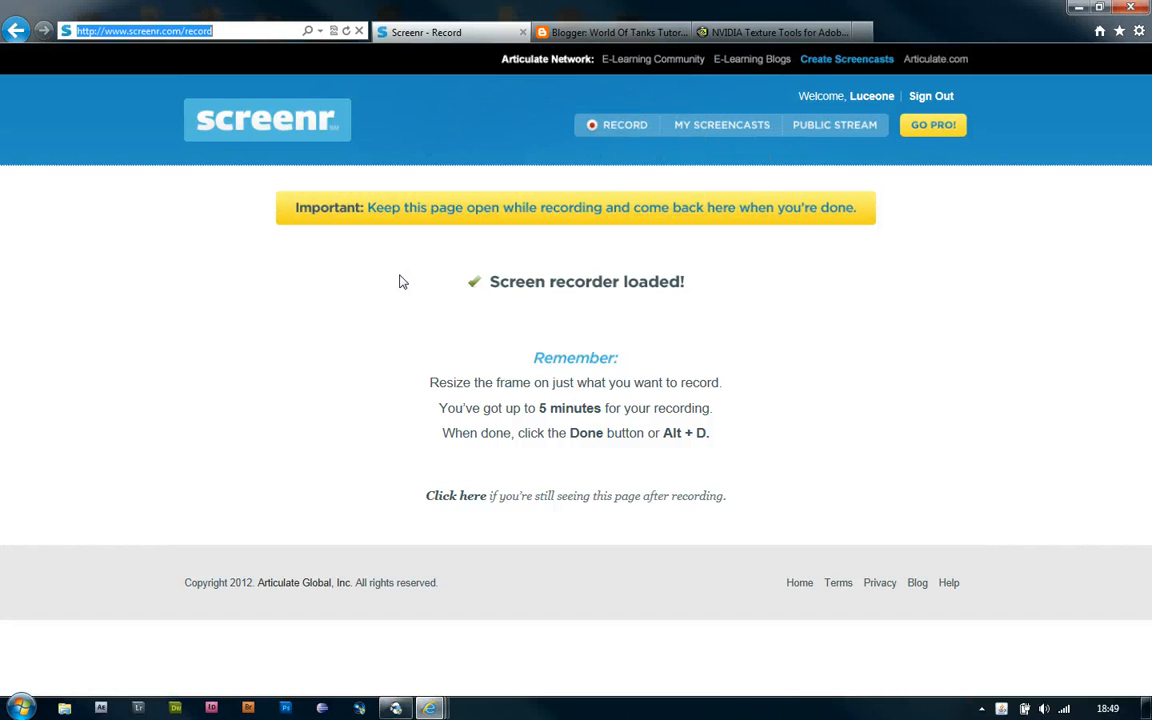
pyautogui.moveTo(314, 308)
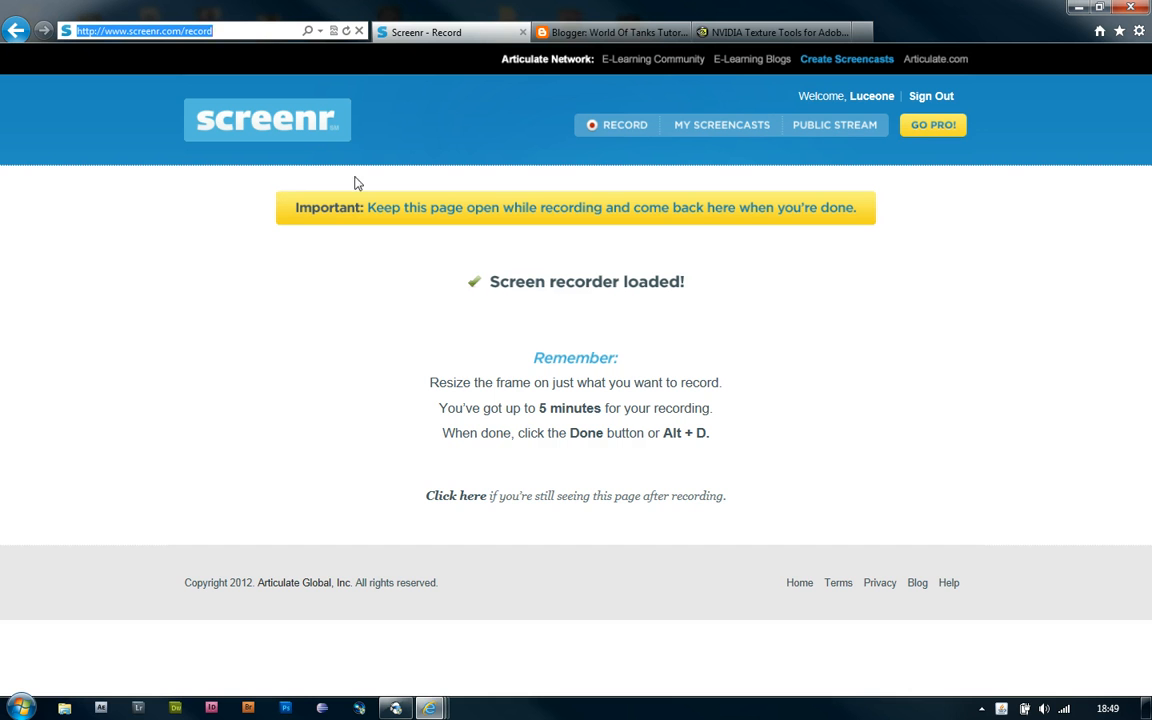
pyautogui.moveTo(432, 15)
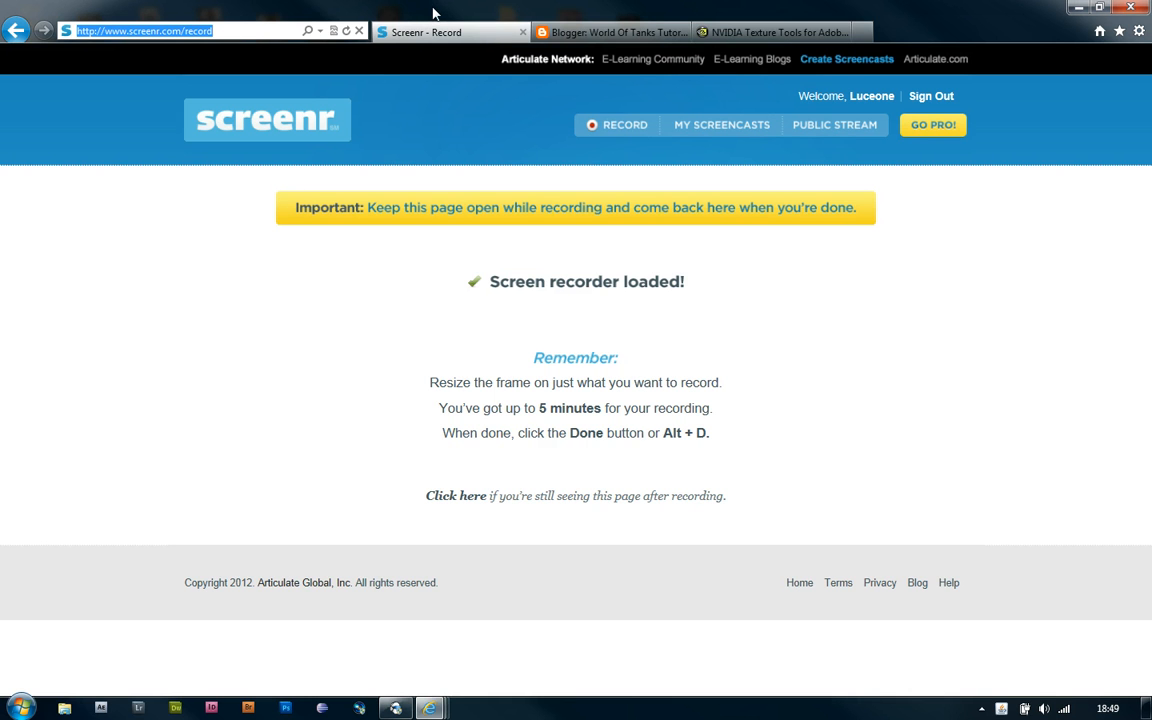
# - Download and run the NVIDIA Plug-in for Adobe Photoshop (64-bit) from the Texture Tools page
pyautogui.click(770, 31)
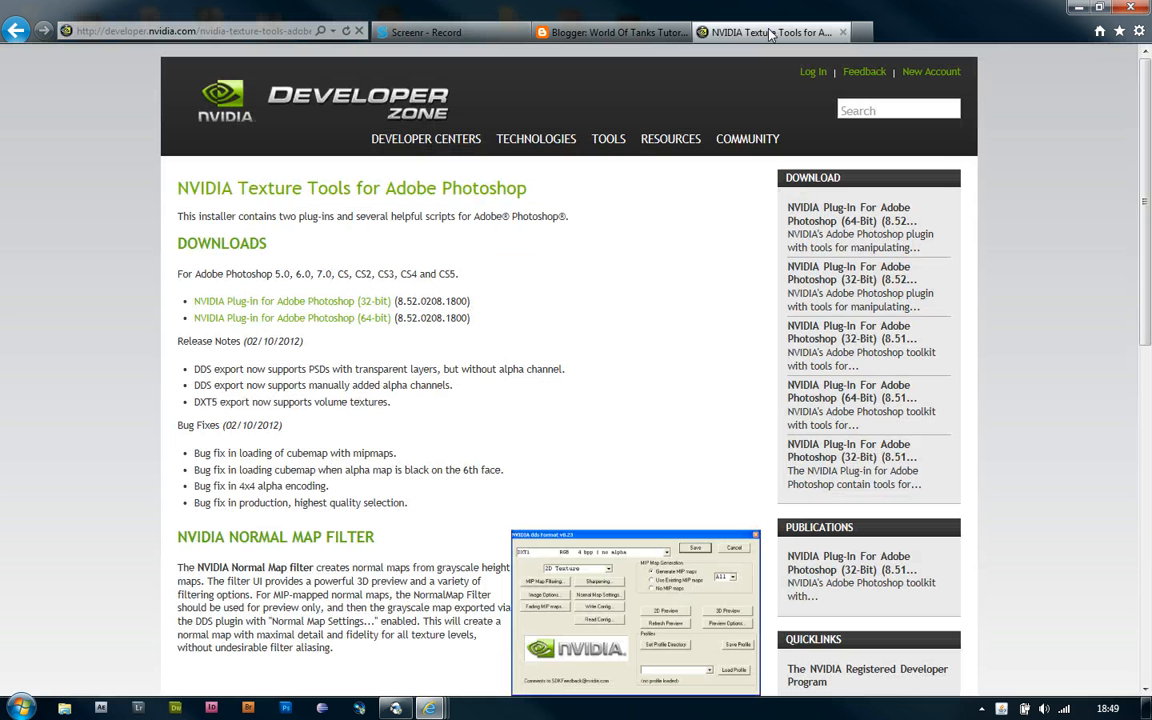
pyautogui.click(190, 31)
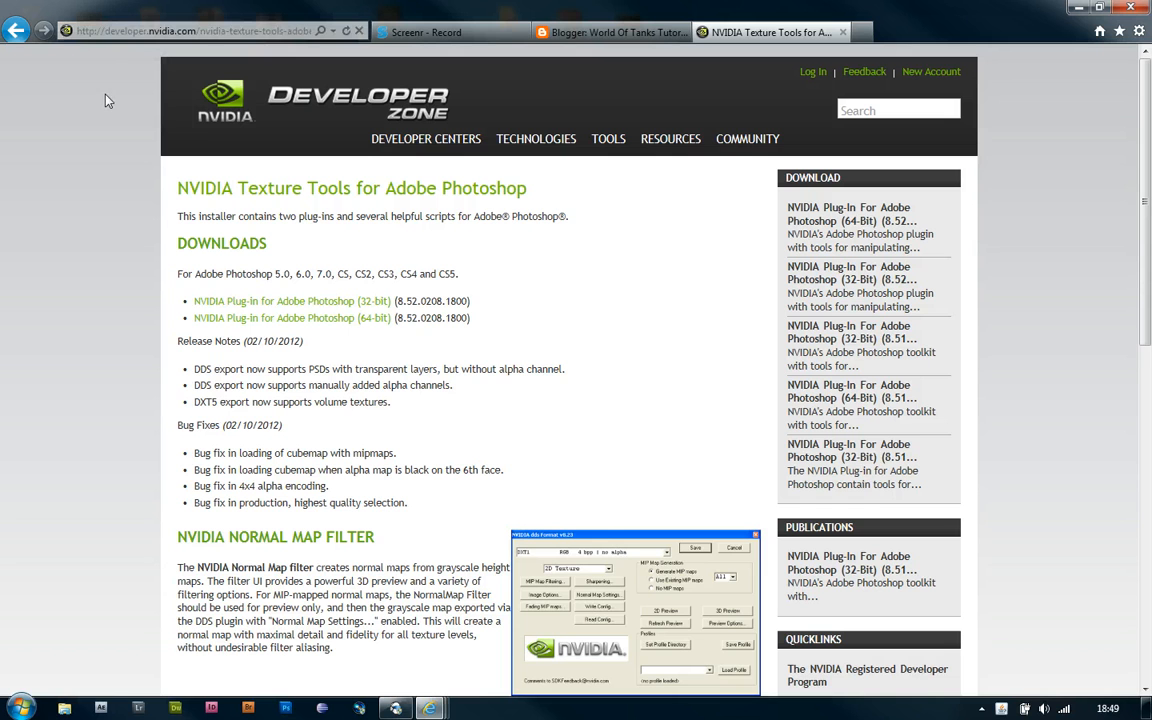
pyautogui.moveTo(453, 123)
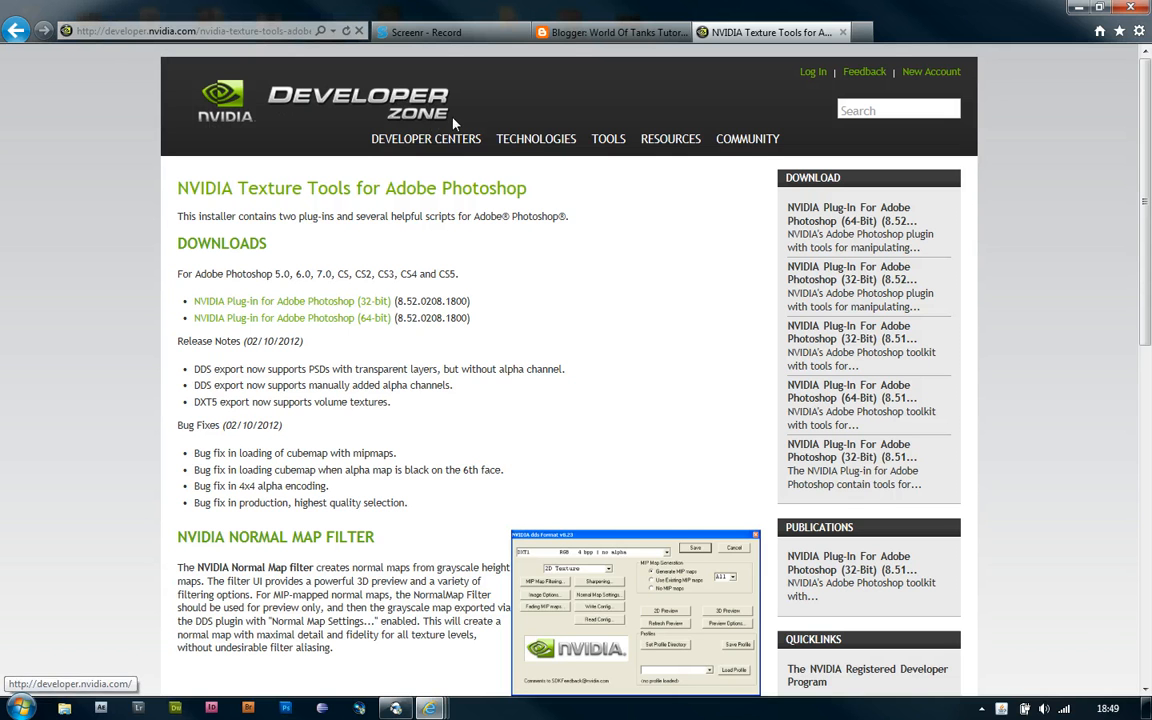
pyautogui.moveTo(463, 331)
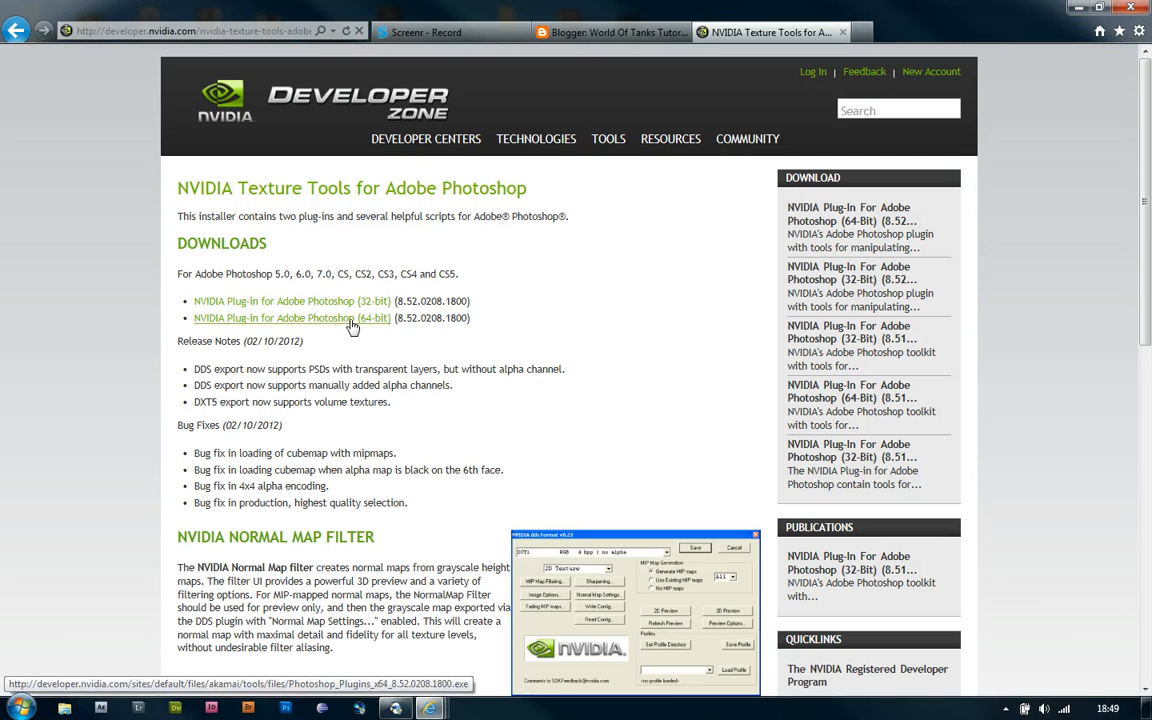
pyautogui.click(292, 318)
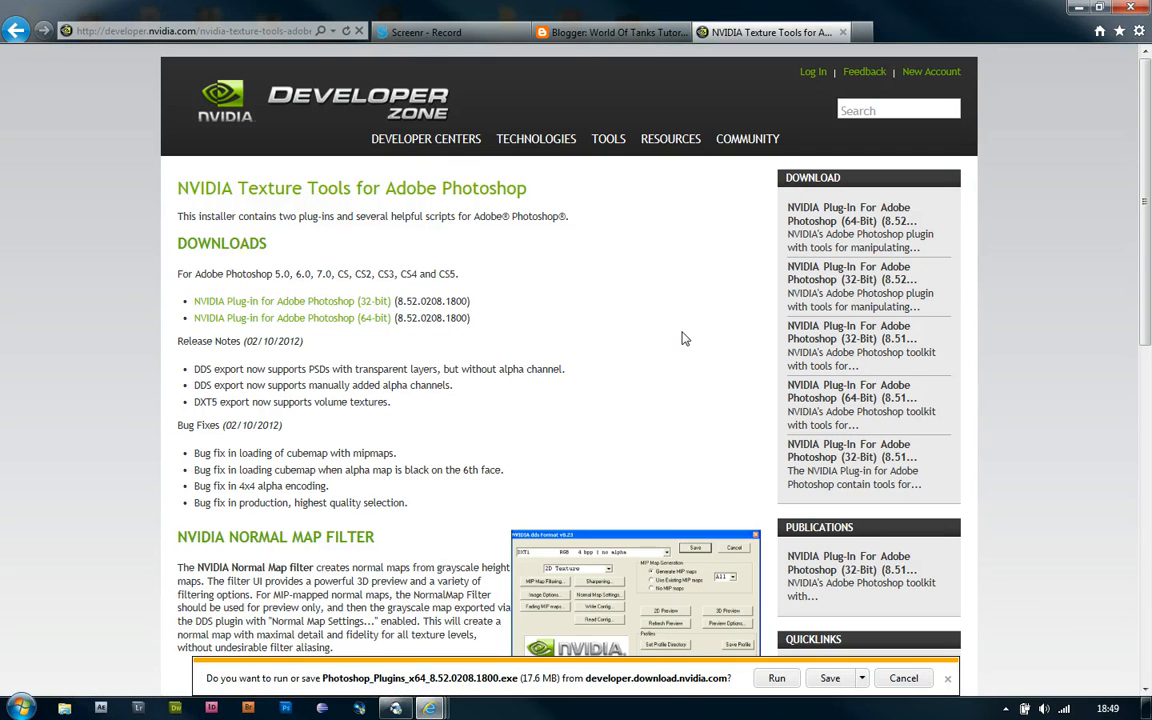
pyautogui.click(776, 678)
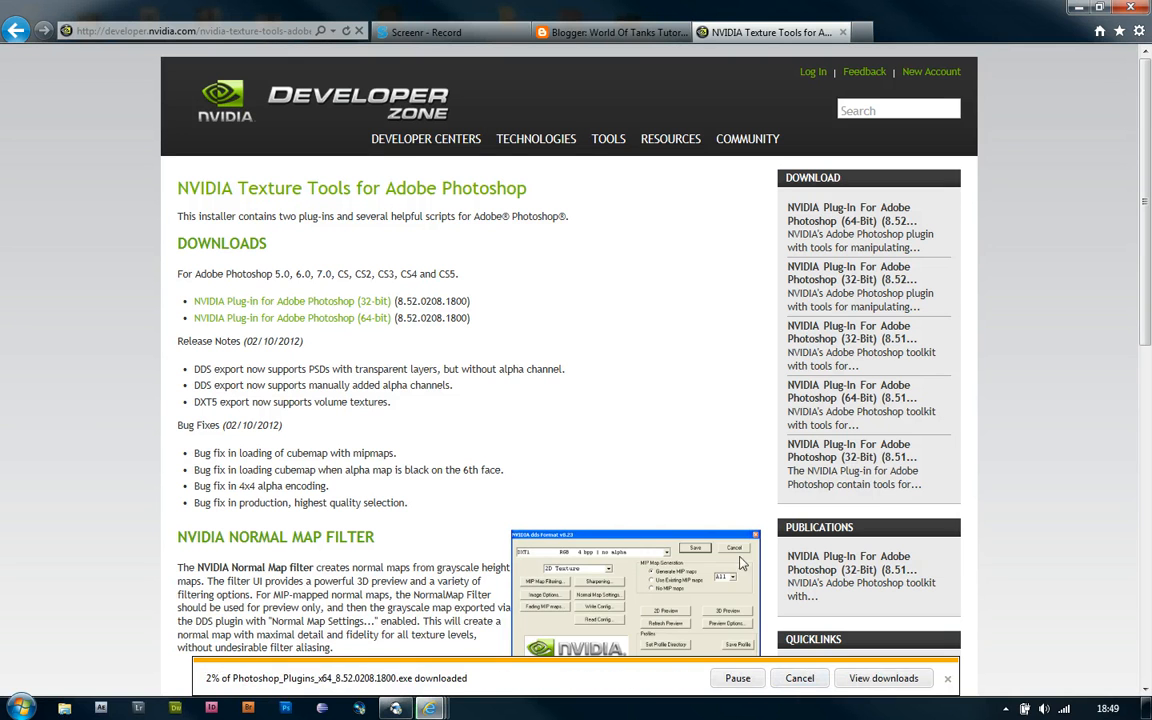
pyautogui.moveTo(635, 444)
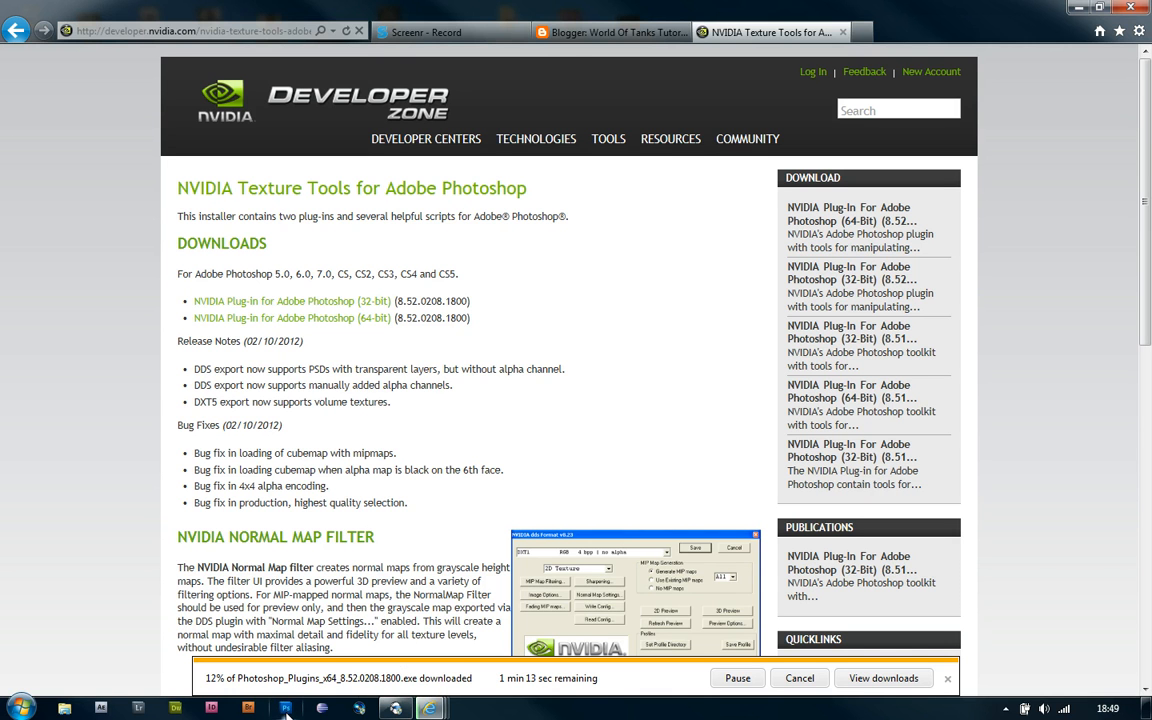
pyautogui.moveTo(410, 533)
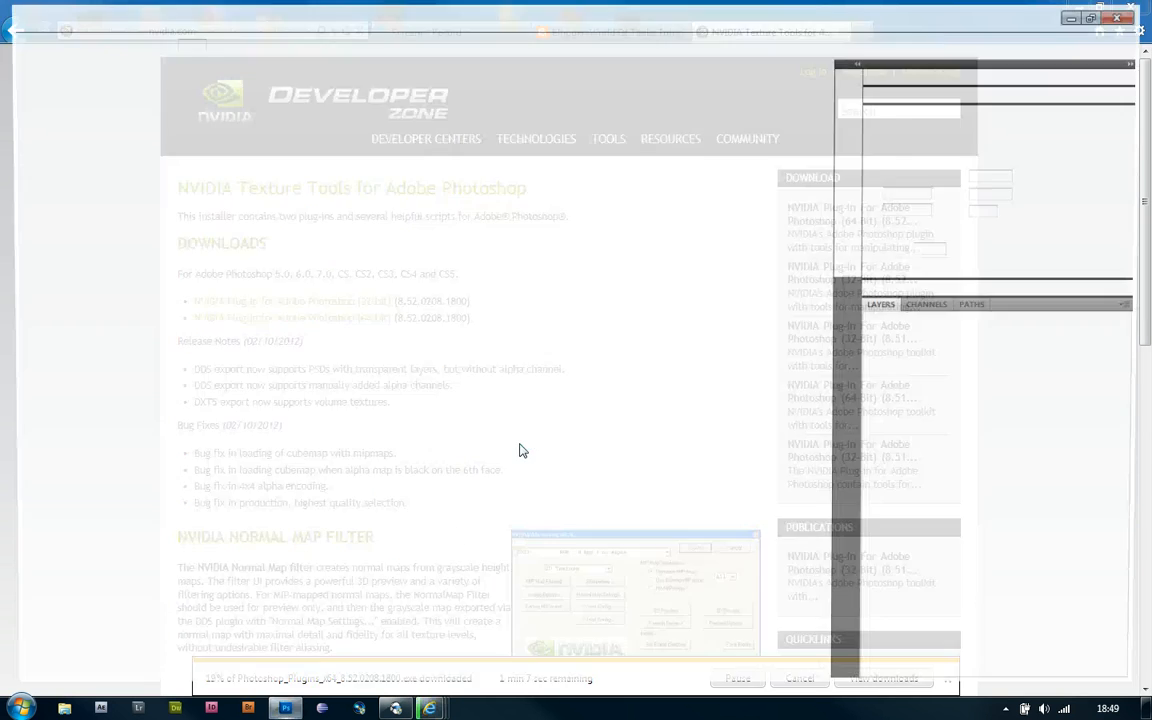
# - Attempt to open T14.dds in Photoshop and dismiss the wrong-document-type error
pyautogui.click(286, 708)
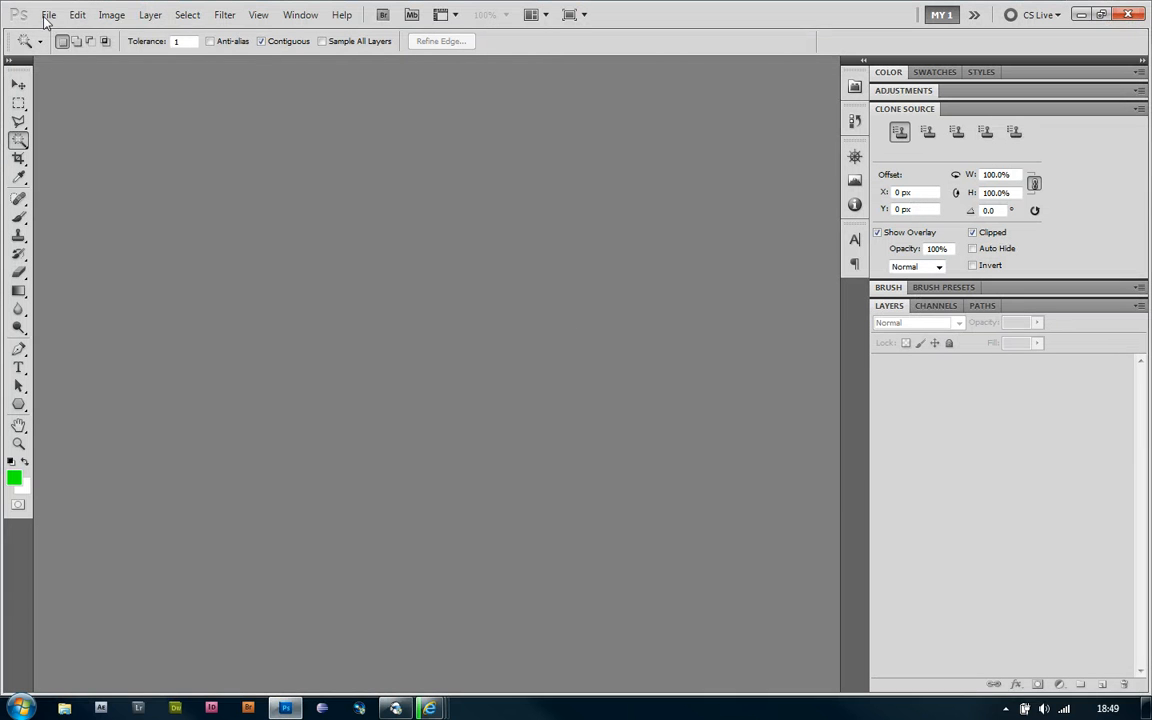
pyautogui.click(48, 14)
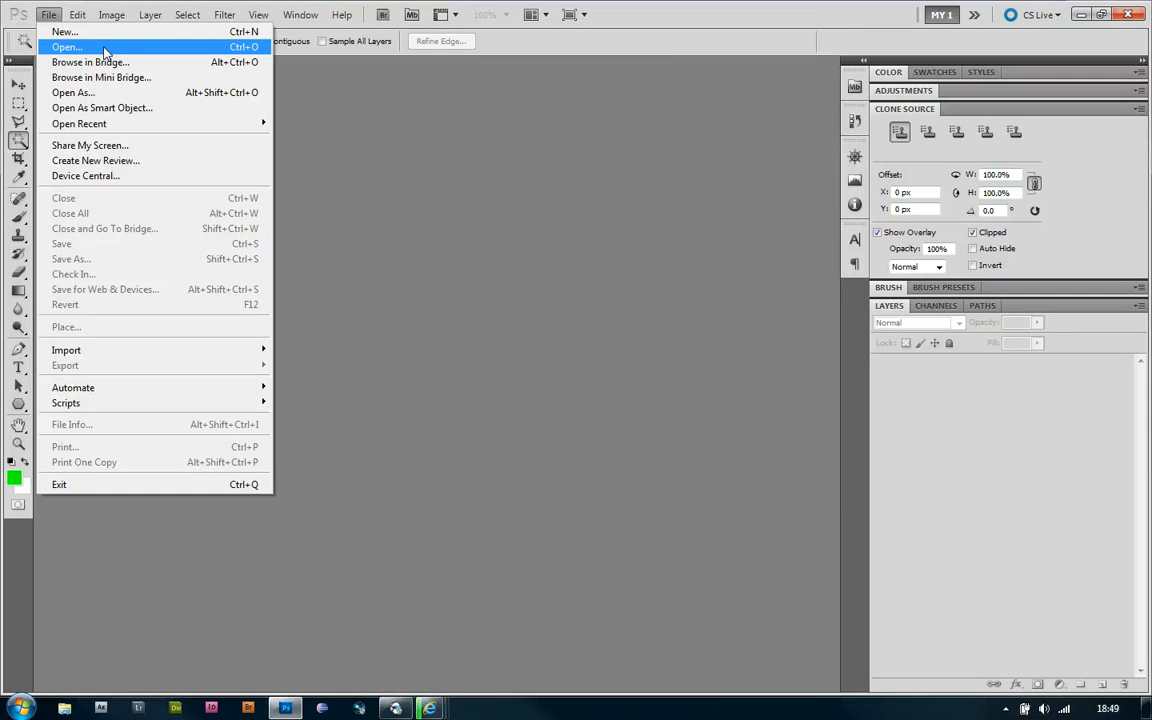
pyautogui.click(66, 47)
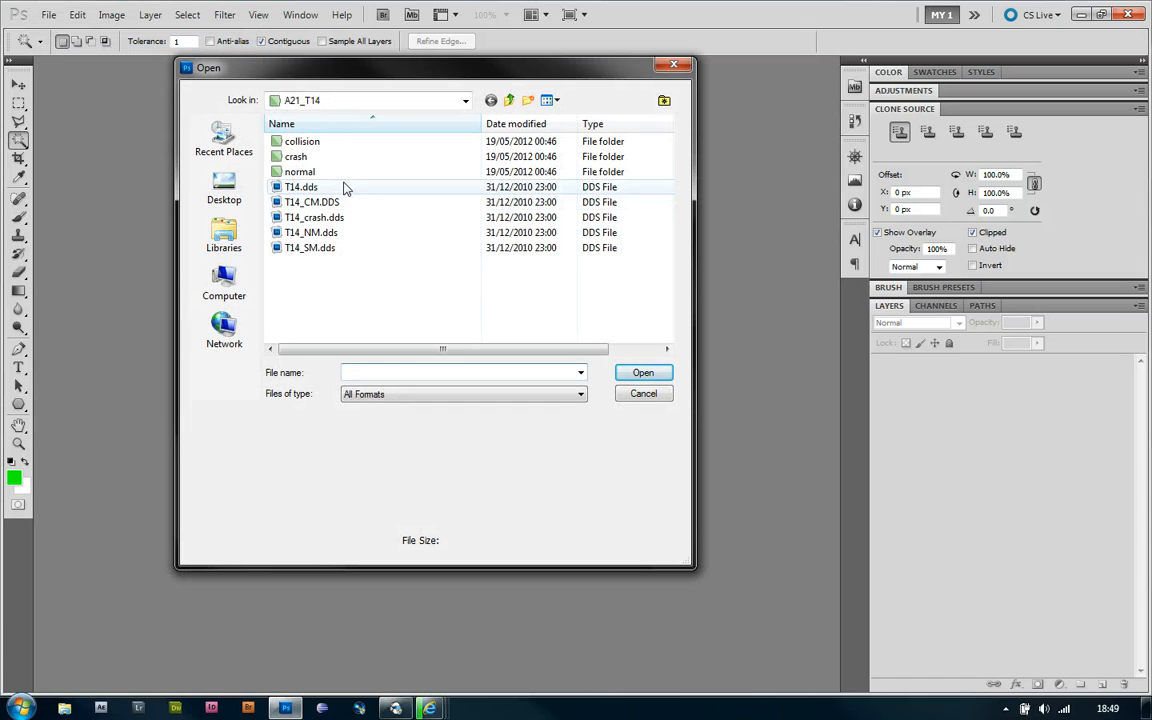
pyautogui.click(301, 187)
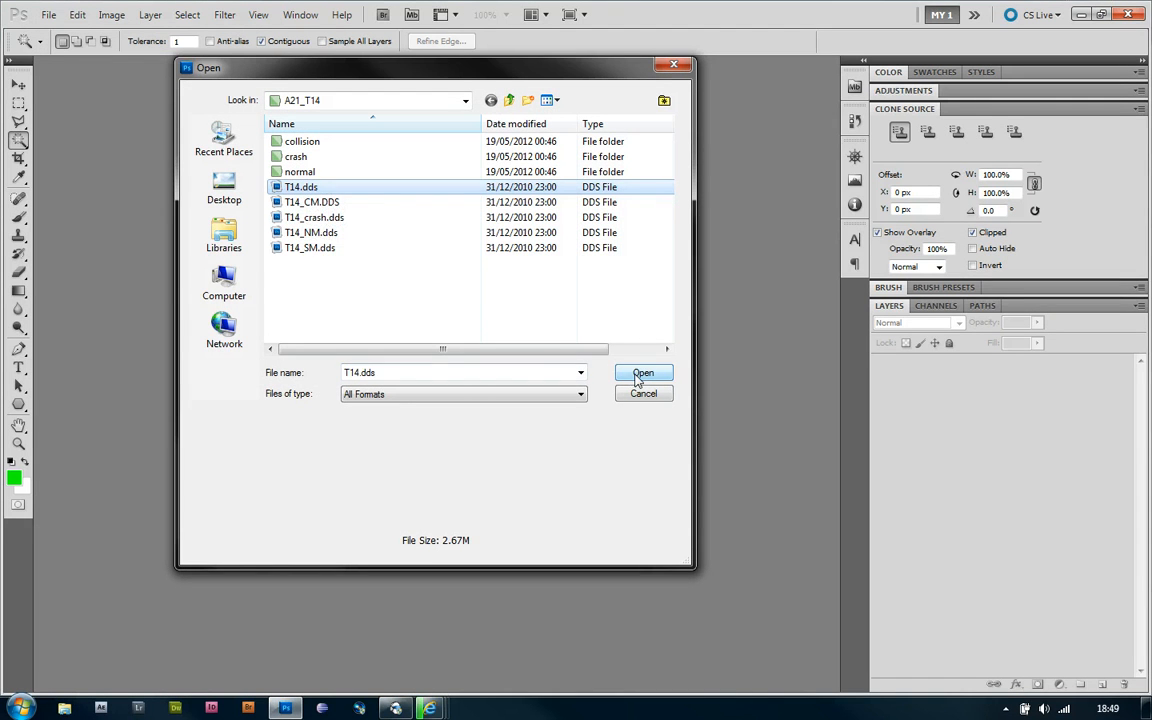
pyautogui.click(643, 372)
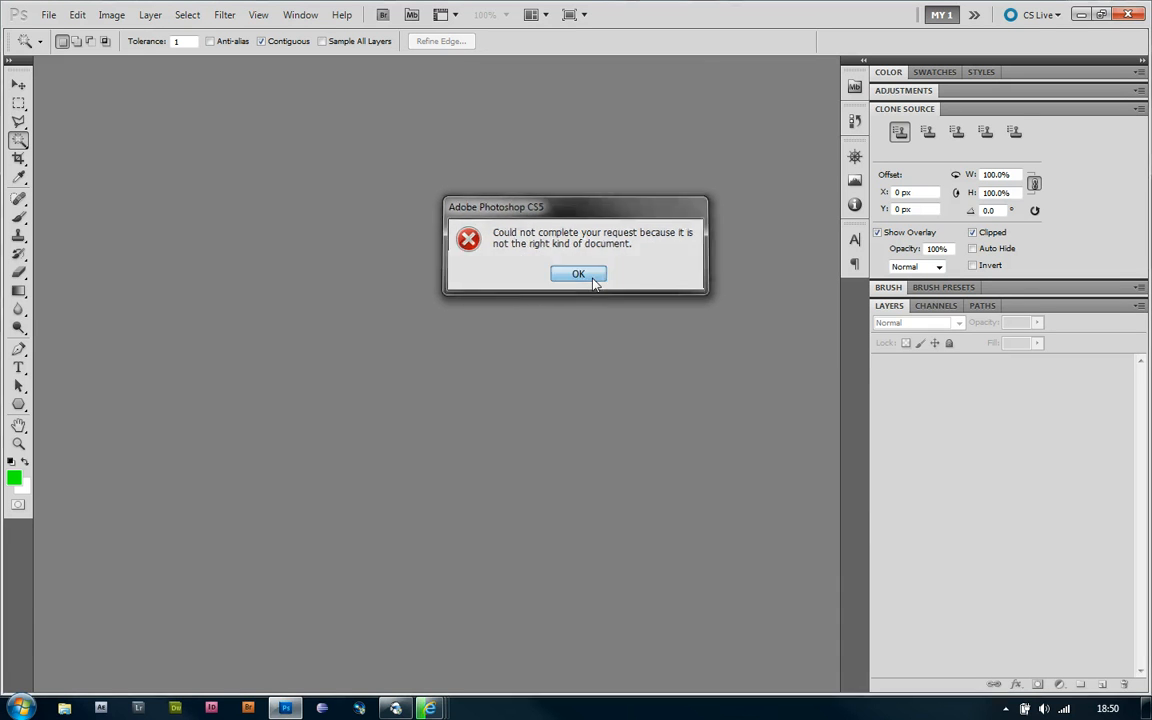
pyautogui.click(578, 274)
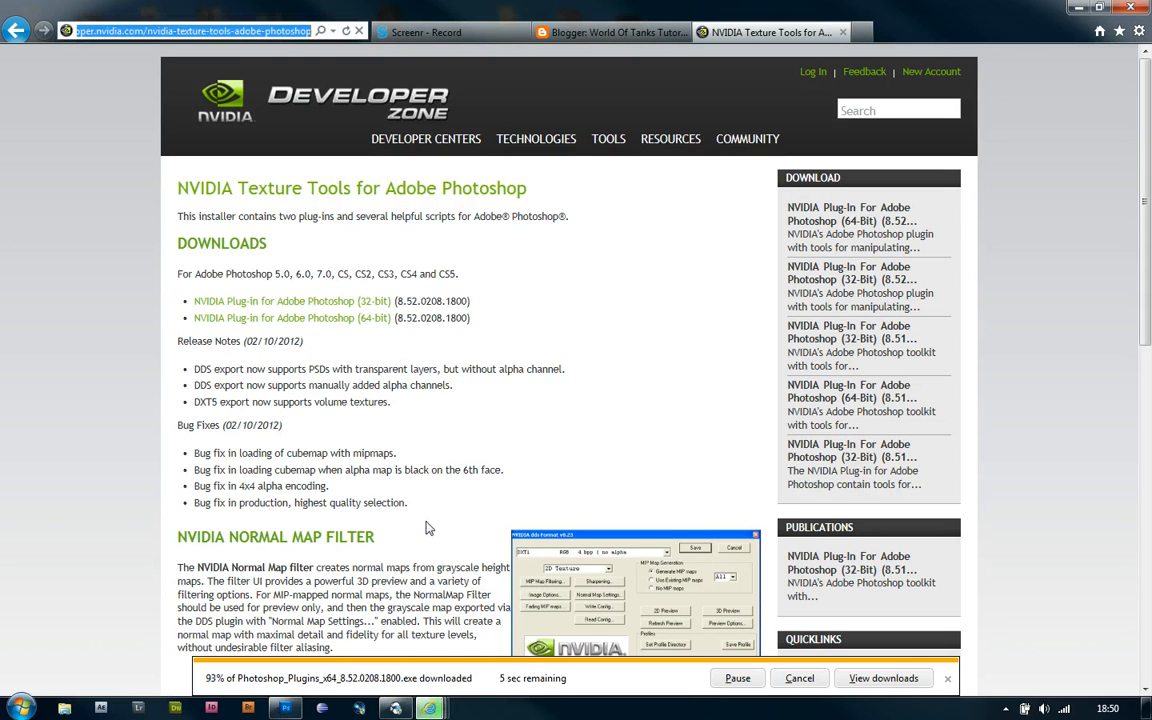
pyautogui.moveTo(405, 543)
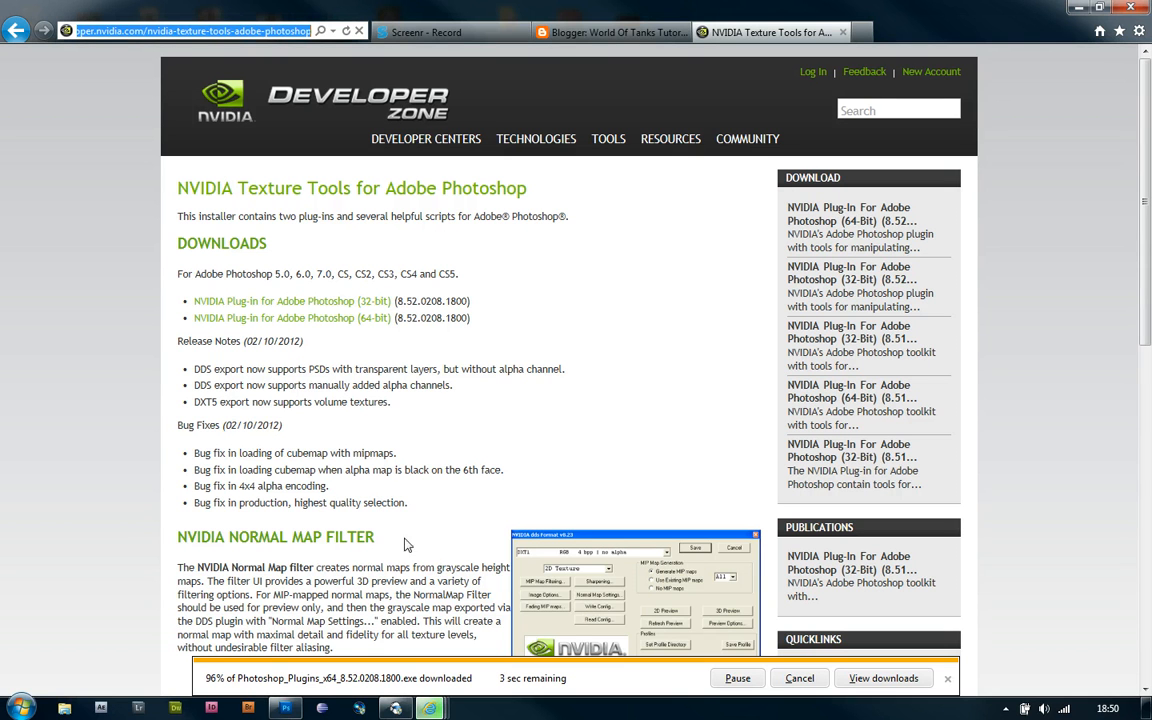
pyautogui.moveTo(390, 553)
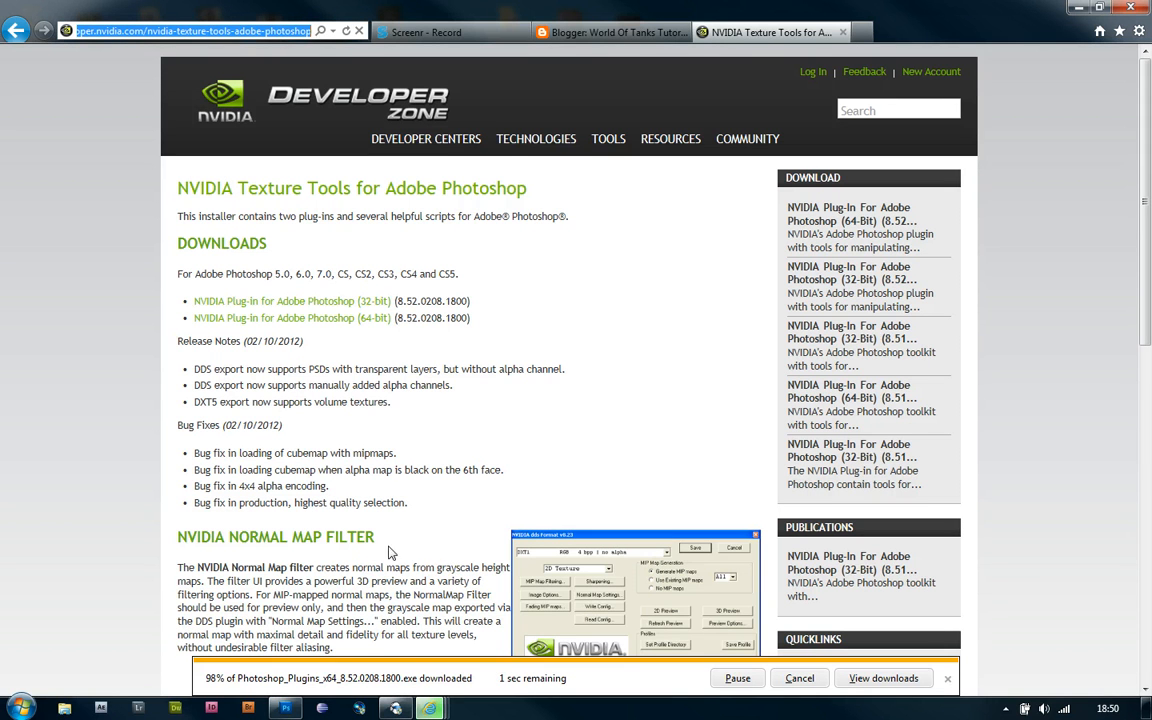
pyautogui.moveTo(442, 567)
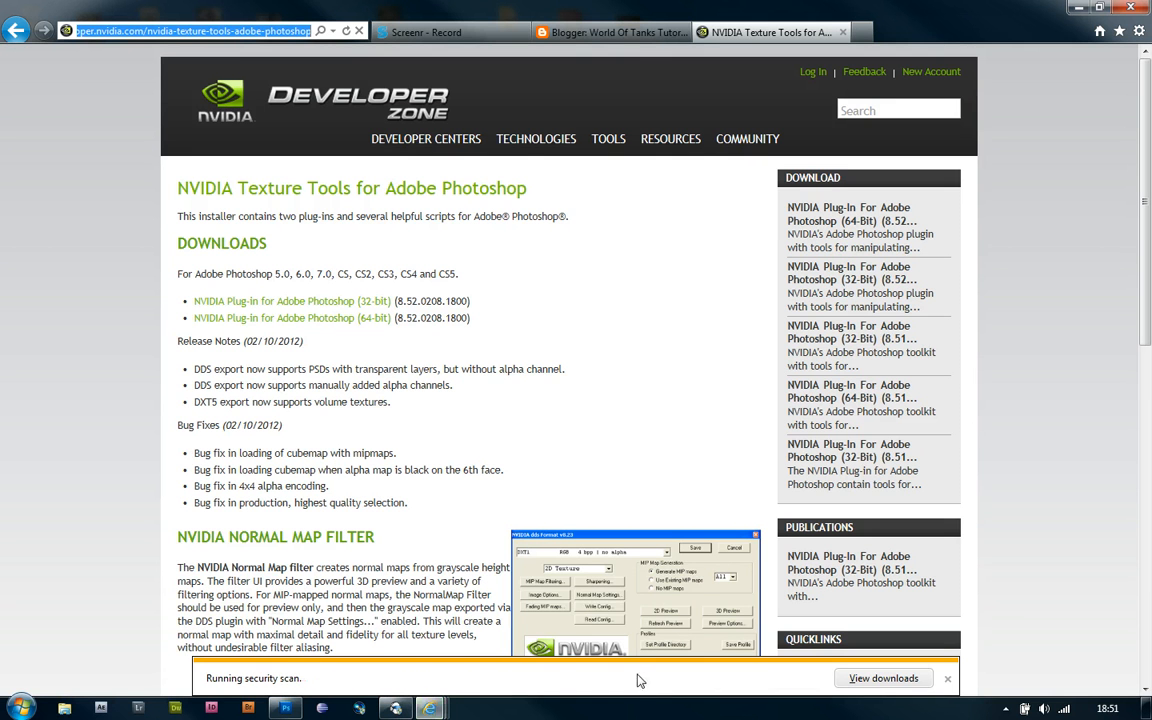
pyautogui.moveTo(653, 679)
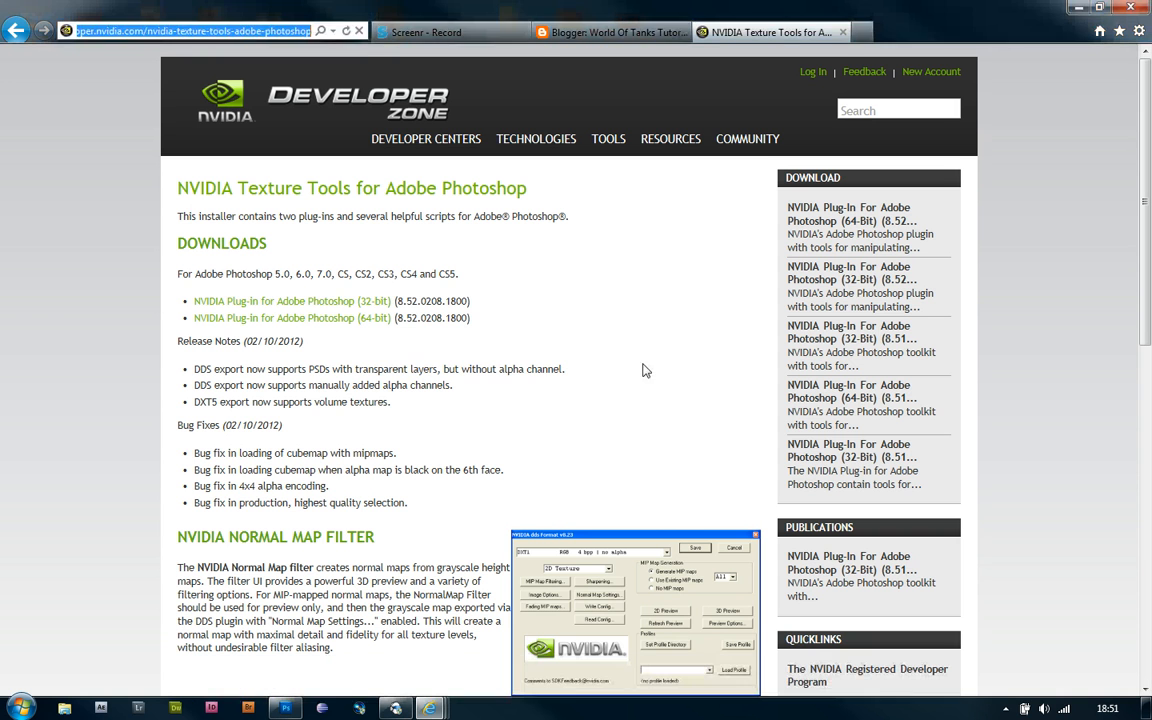
# - Let the finished plug-in download run, launching the 64-bit InstallShield Wizard
pyautogui.click(291, 317)
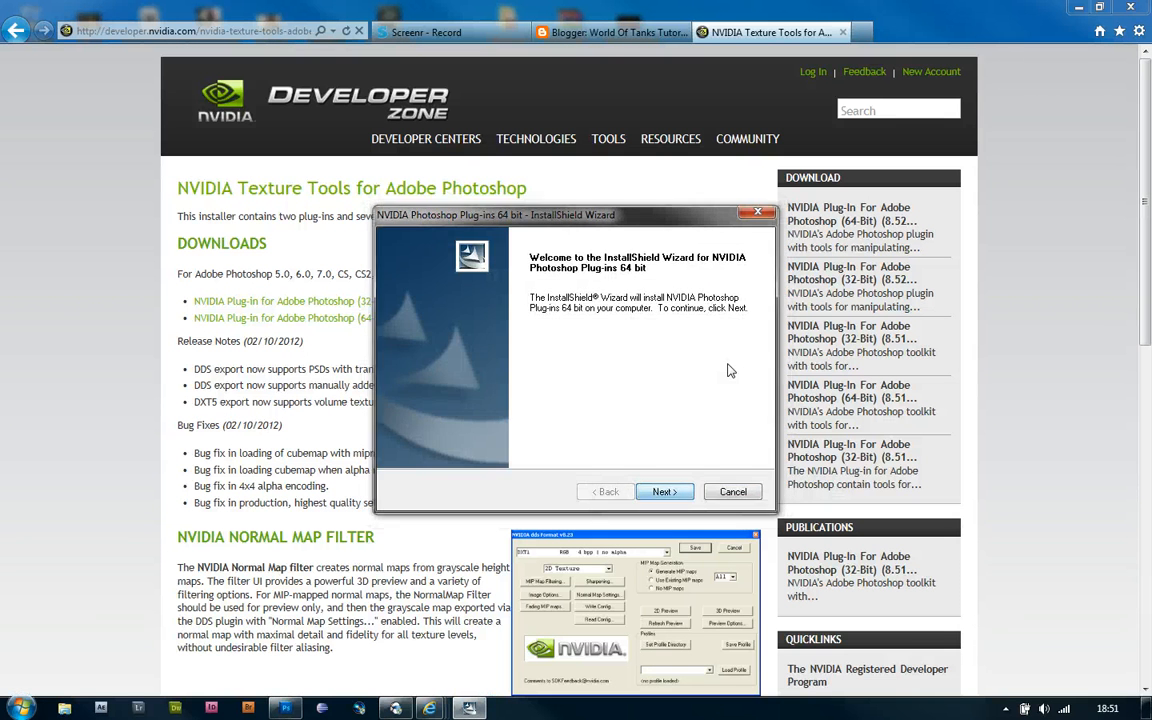
# - Accept the license and register as 'Home PC', declining developer news emails
pyautogui.click(664, 491)
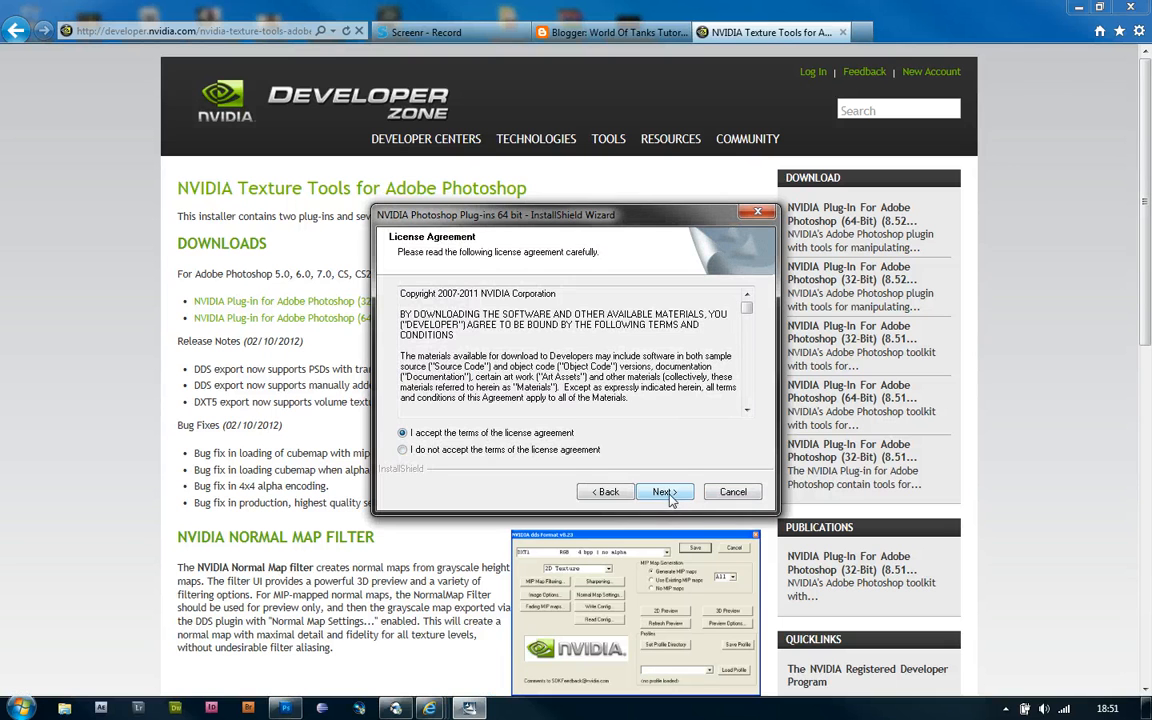
pyautogui.click(663, 491)
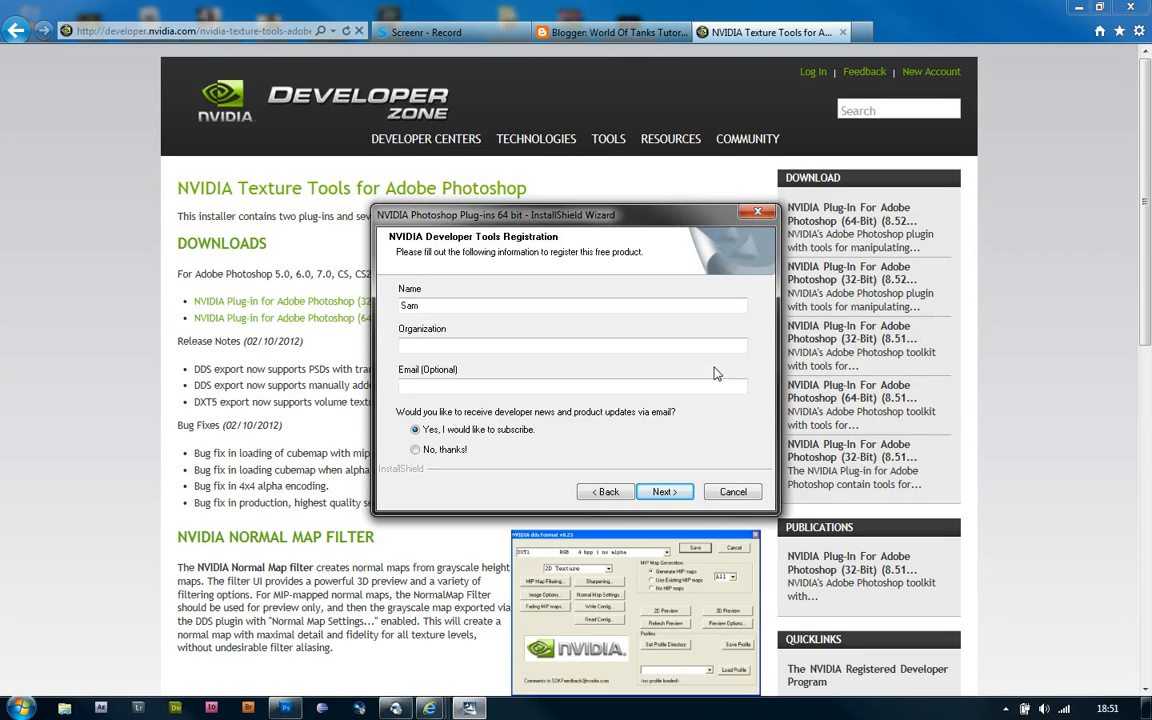
pyautogui.write('H')
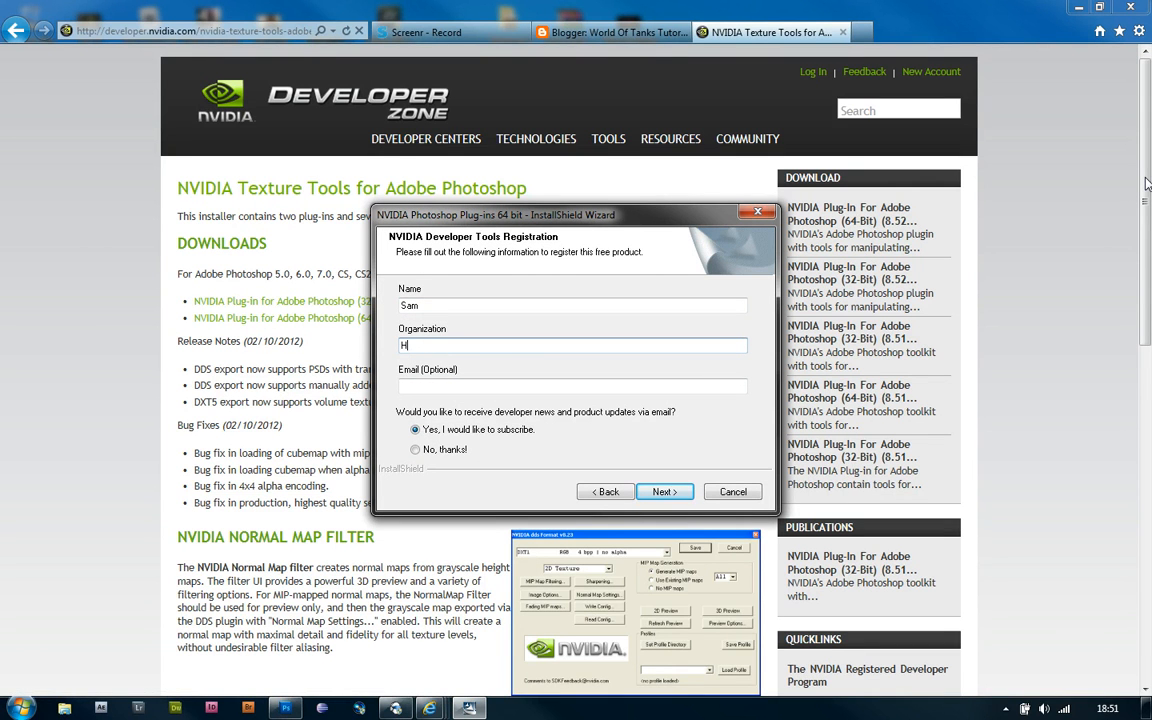
pyautogui.write('ome PC')
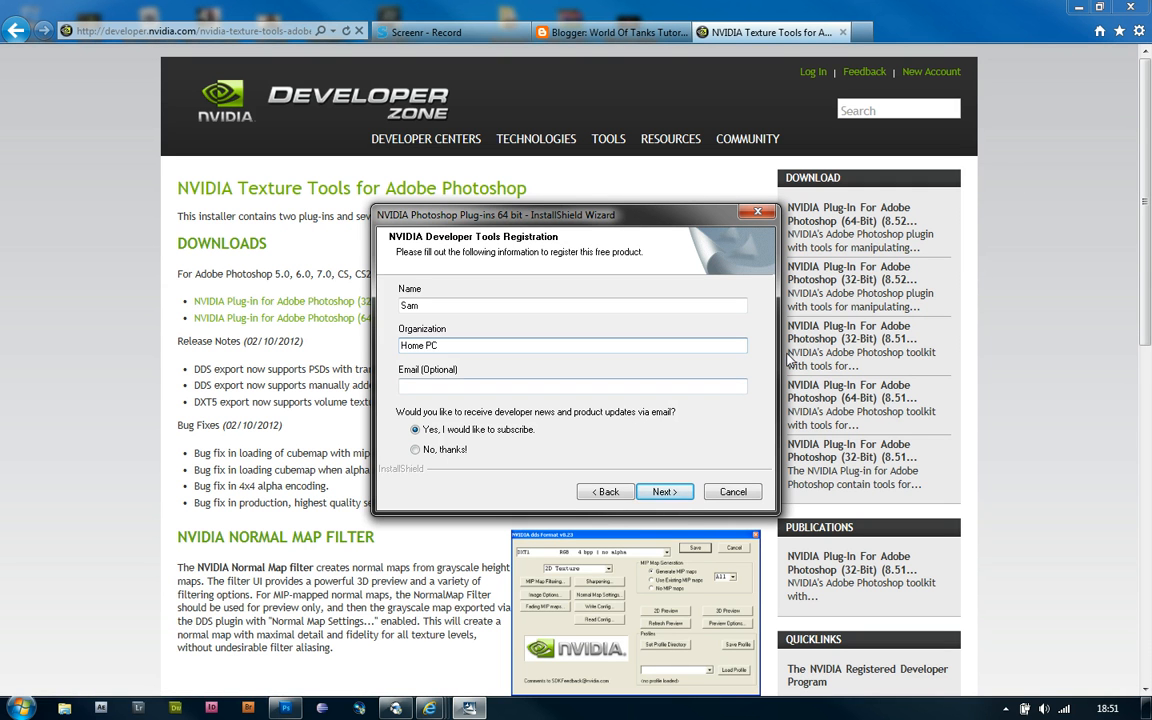
pyautogui.click(415, 449)
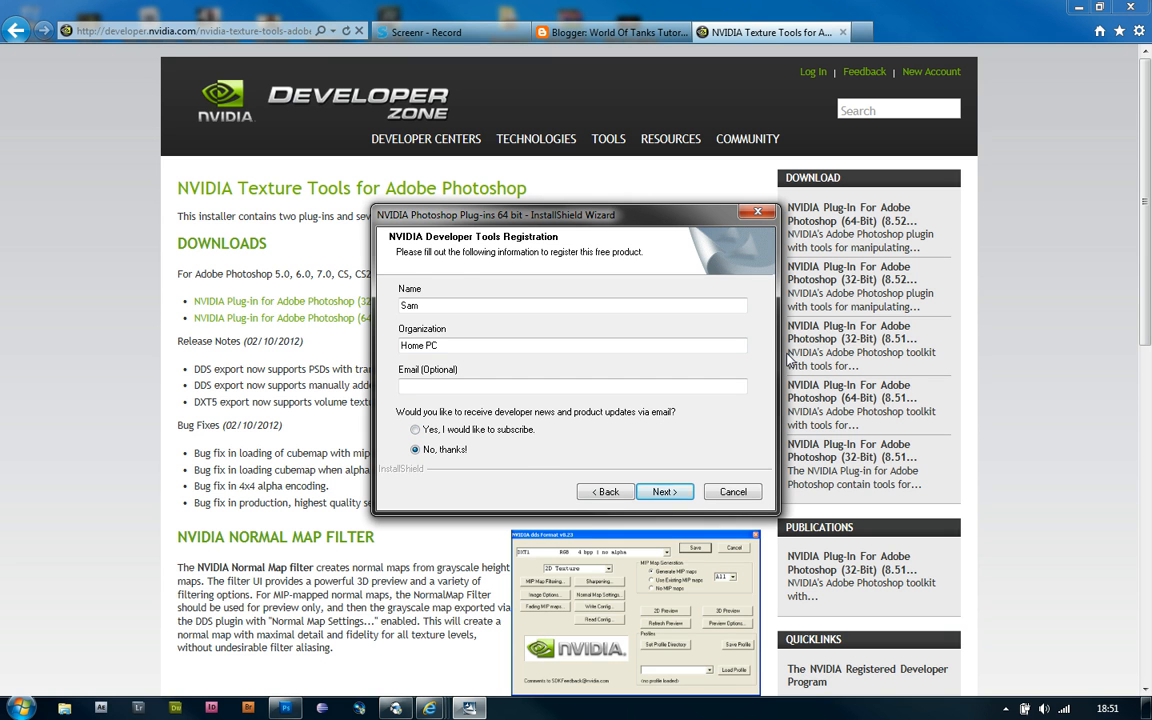
pyautogui.click(661, 491)
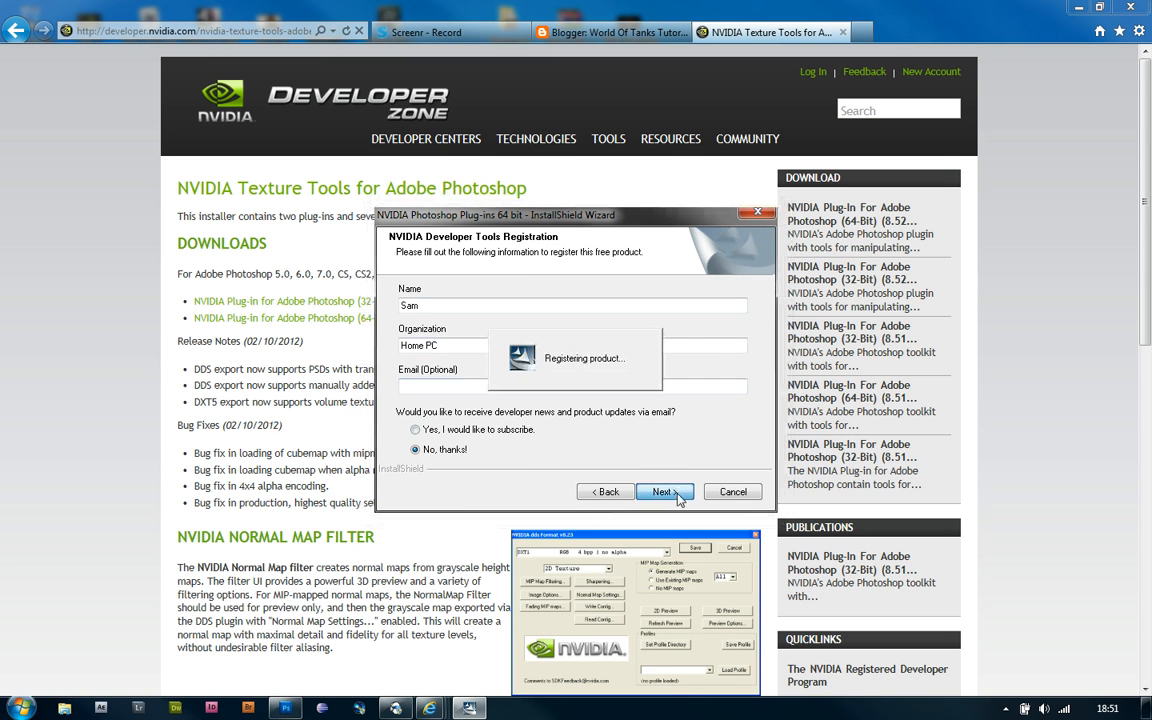
pyautogui.moveTo(595, 452)
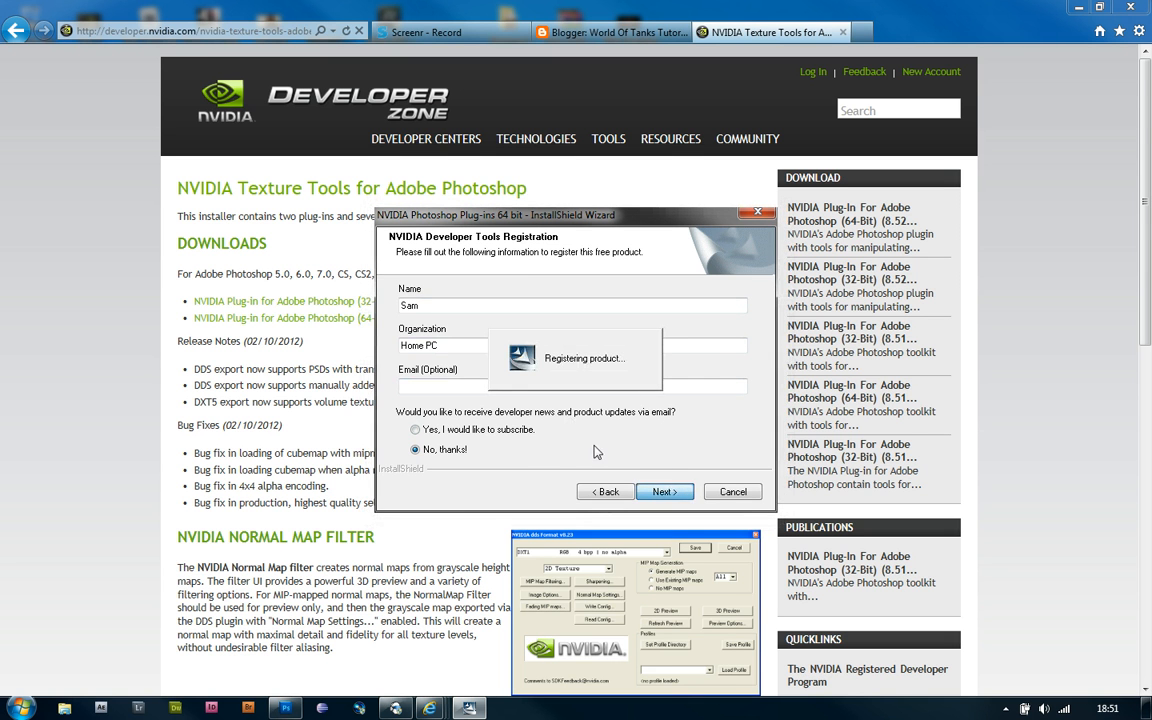
# - Install into the Photoshop CS5 folder and finish without browsing the PDF files
pyautogui.click(664, 491)
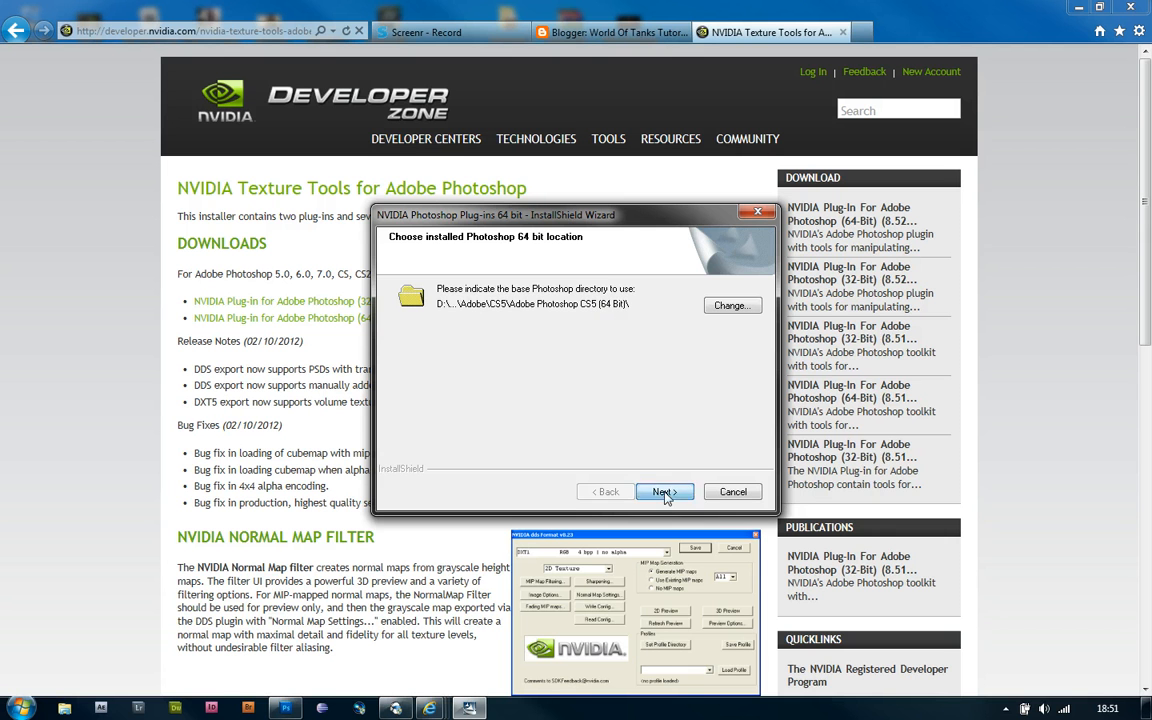
pyautogui.click(664, 491)
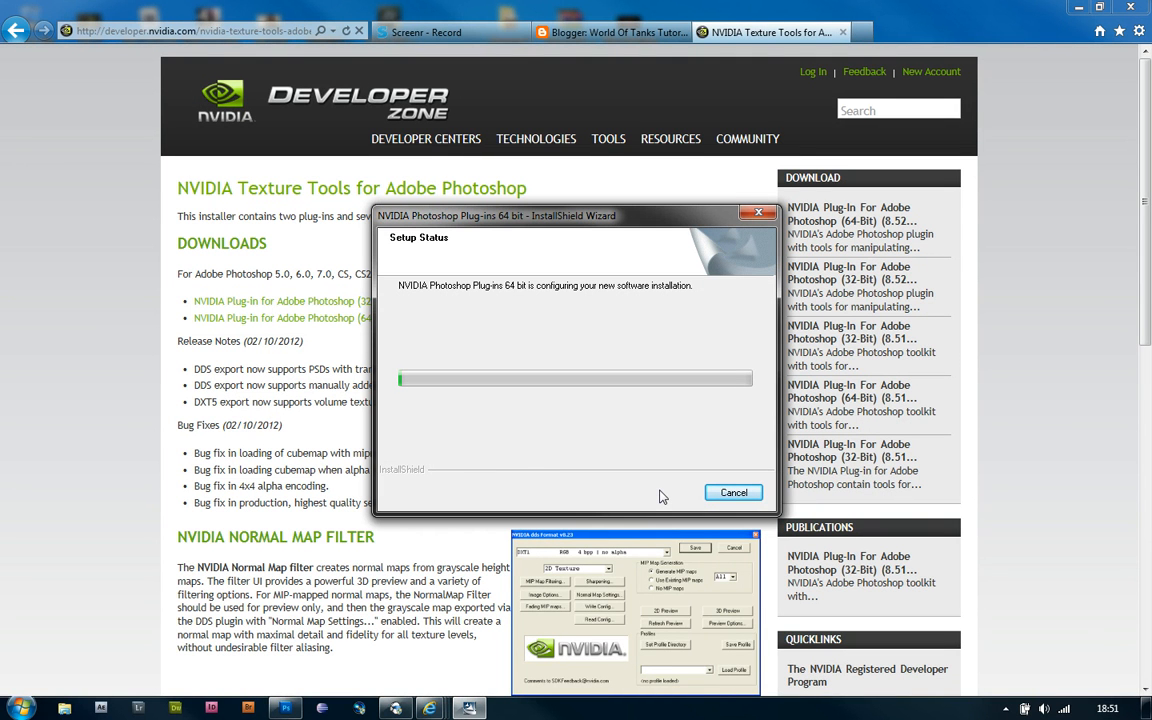
pyautogui.moveTo(525, 467)
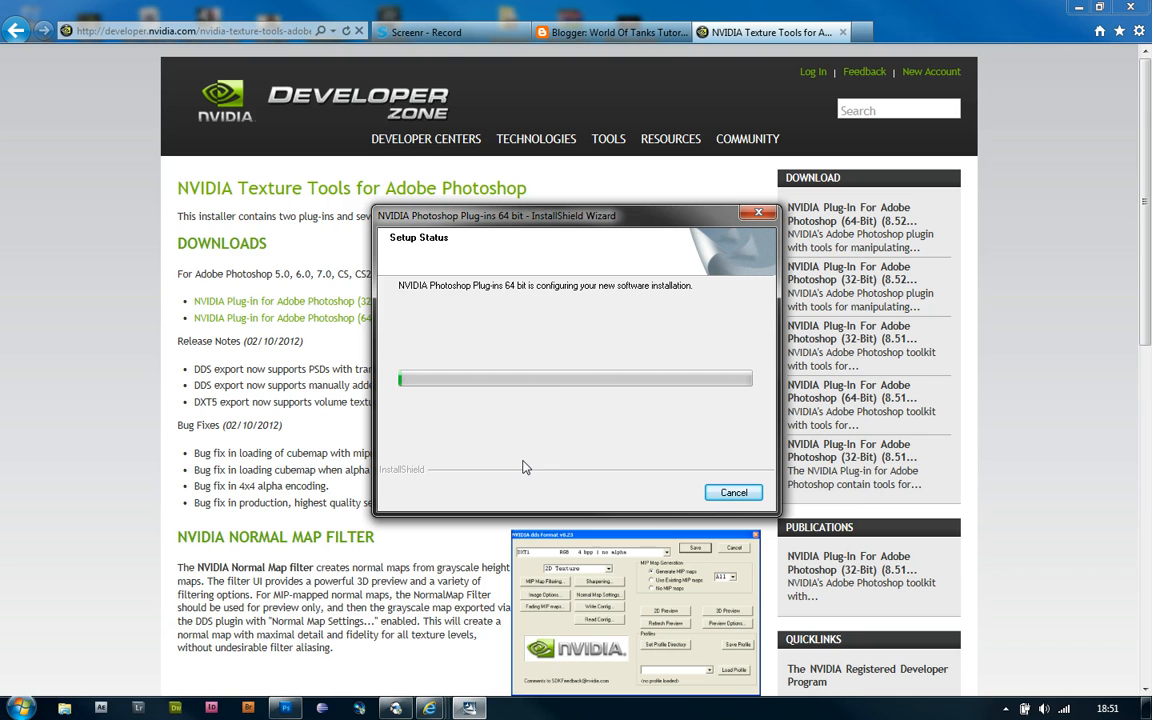
pyautogui.moveTo(557, 339)
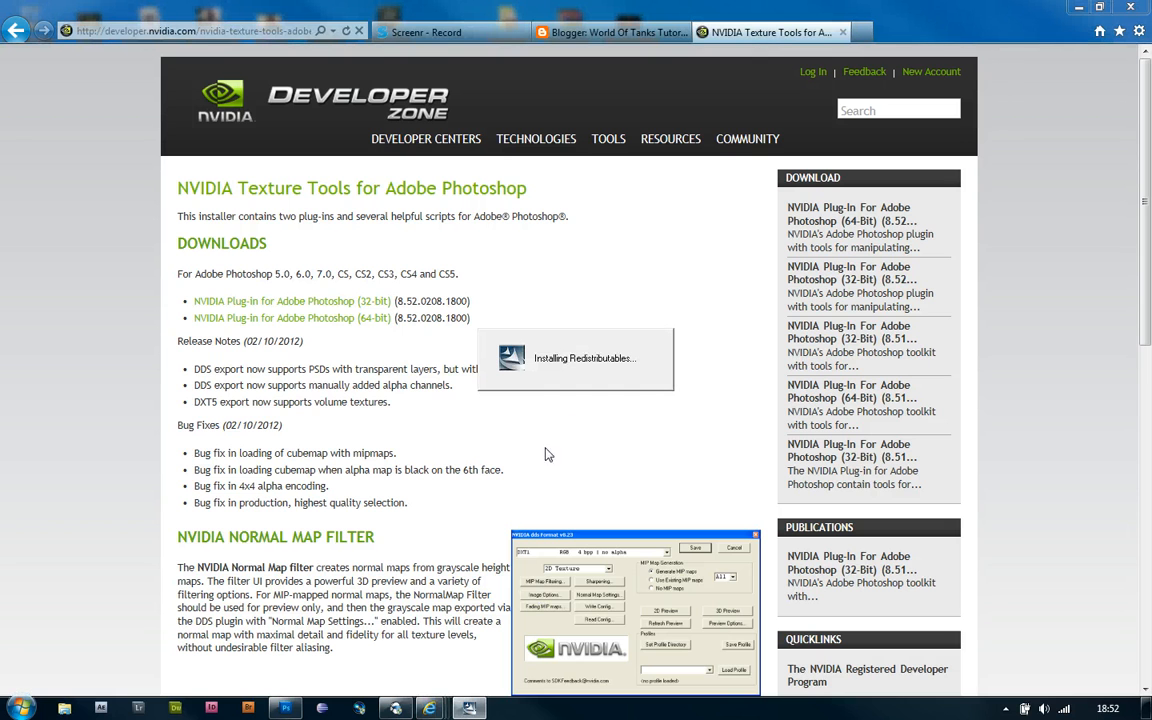
pyautogui.moveTo(562, 399)
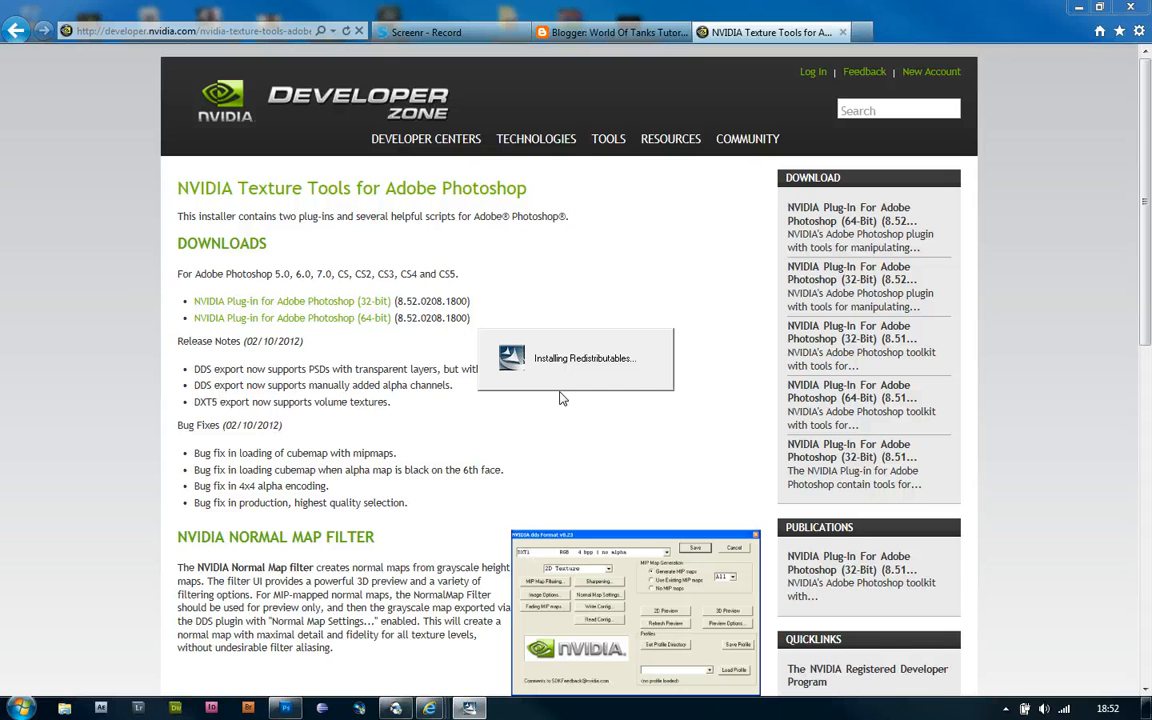
pyautogui.moveTo(640, 390)
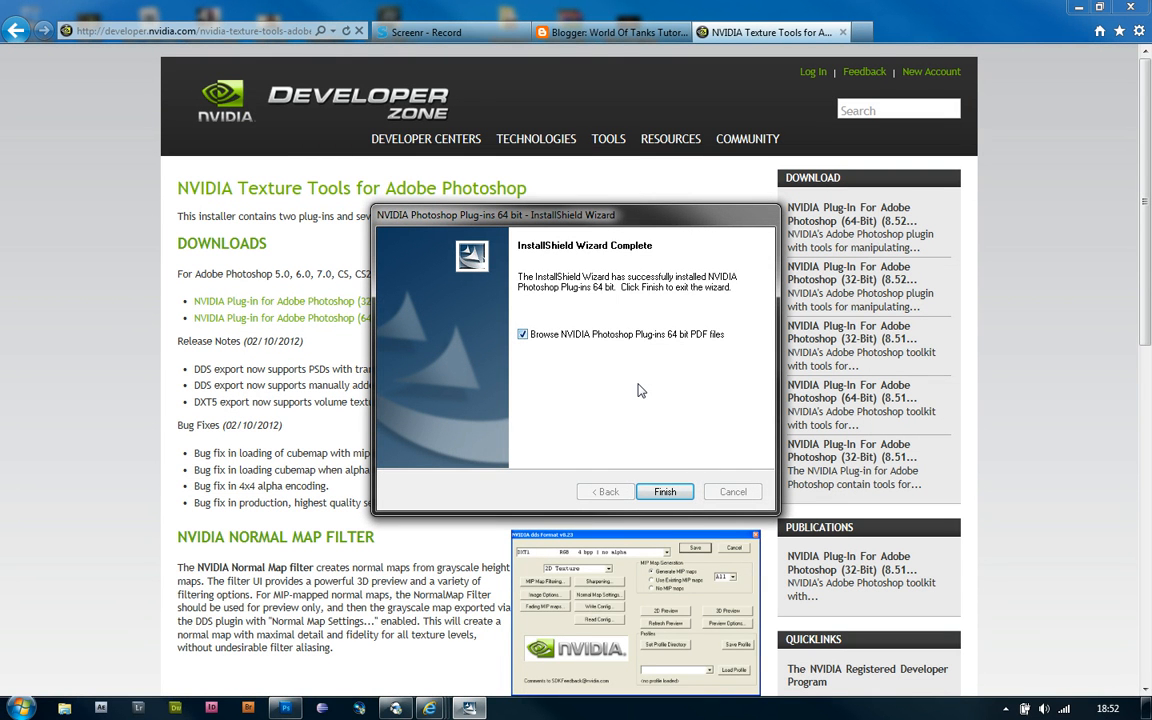
pyautogui.click(522, 334)
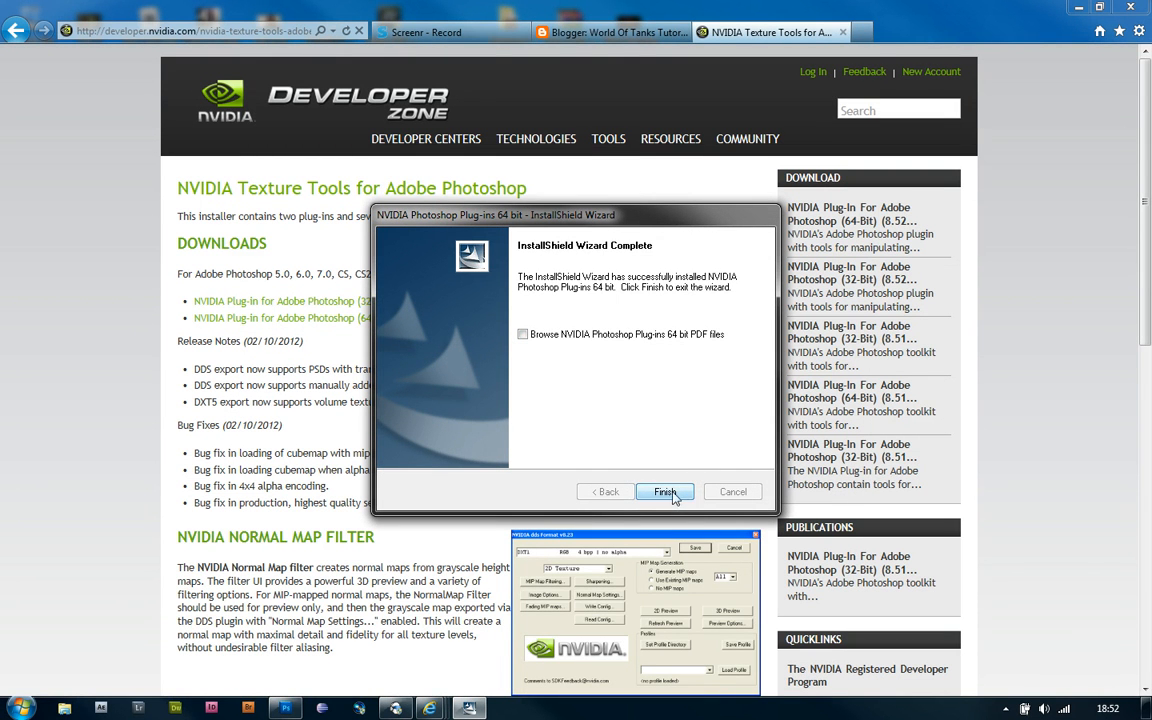
pyautogui.click(664, 491)
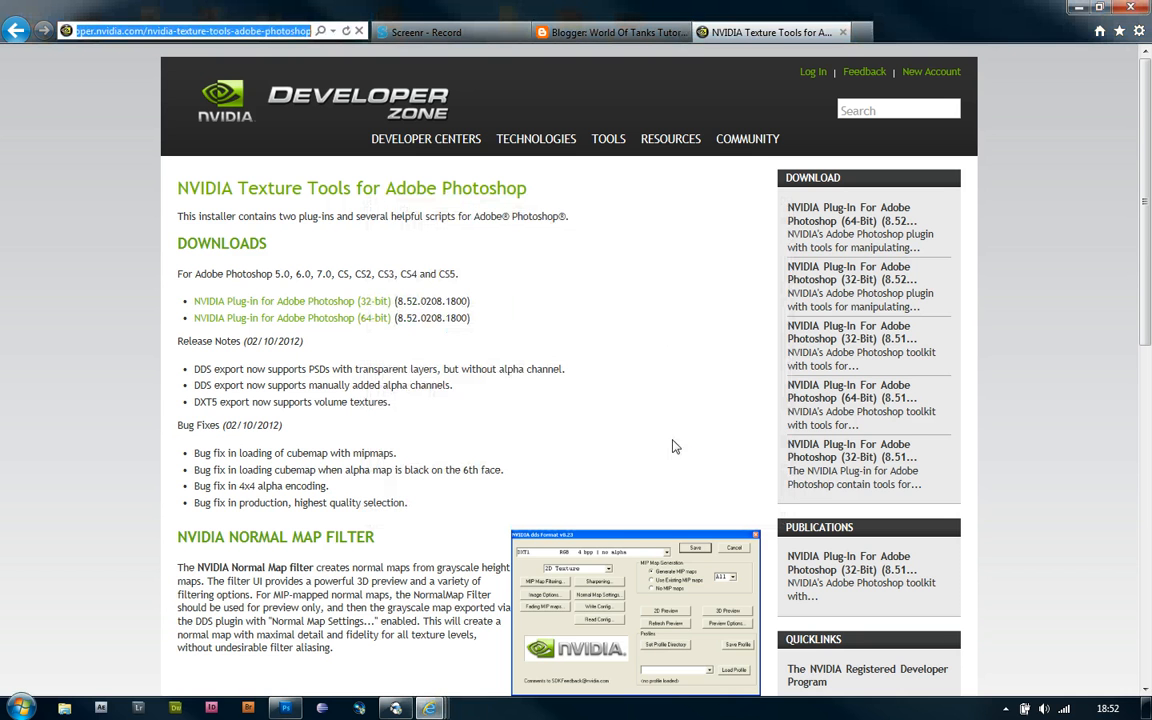
# - Minimise the browser and launch Photoshop CS5 from the taskbar
pyautogui.click(285, 708)
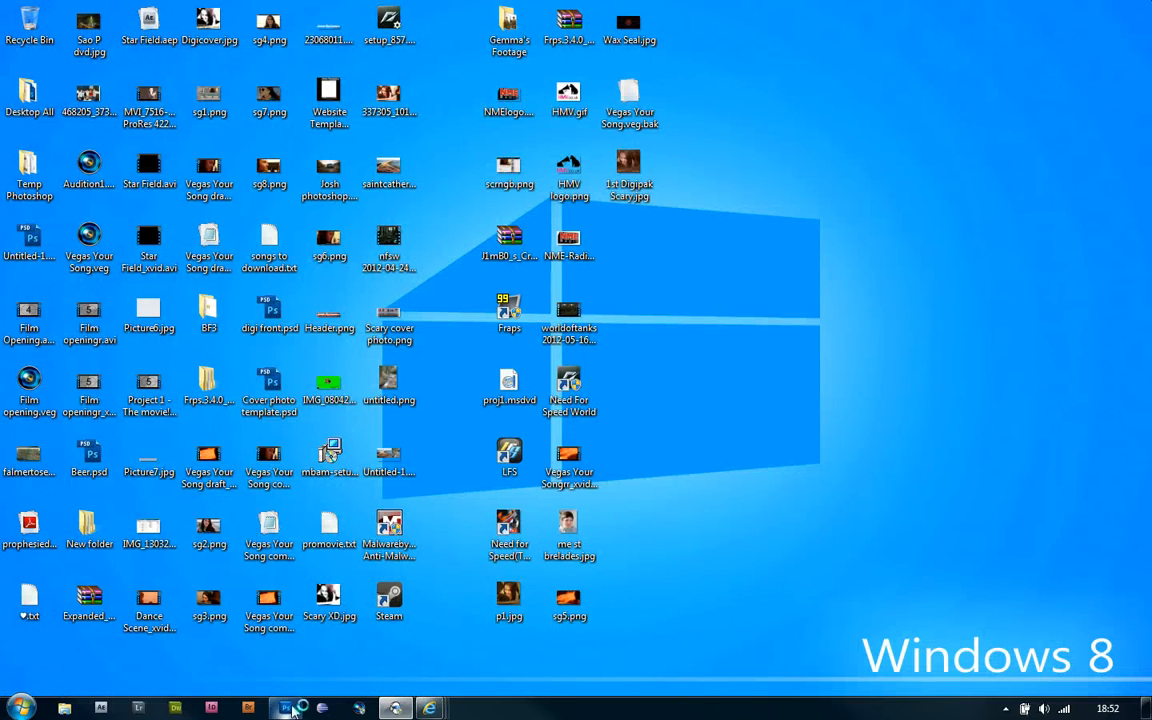
pyautogui.click(286, 708)
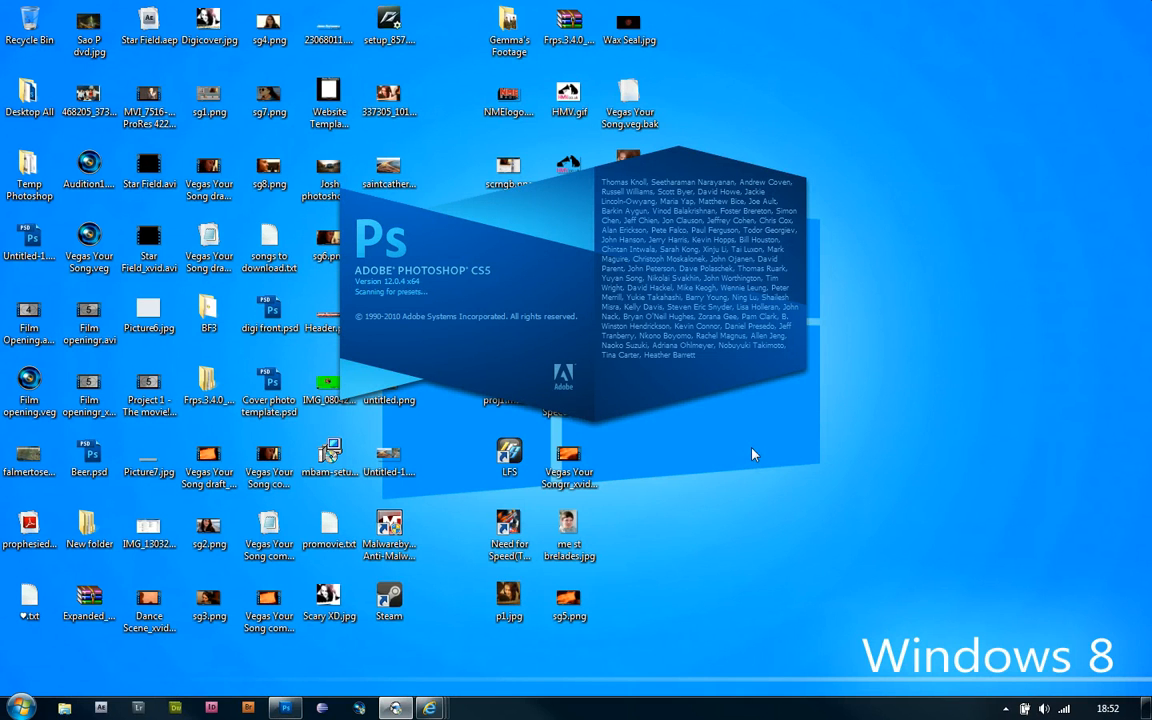
pyautogui.moveTo(745, 456)
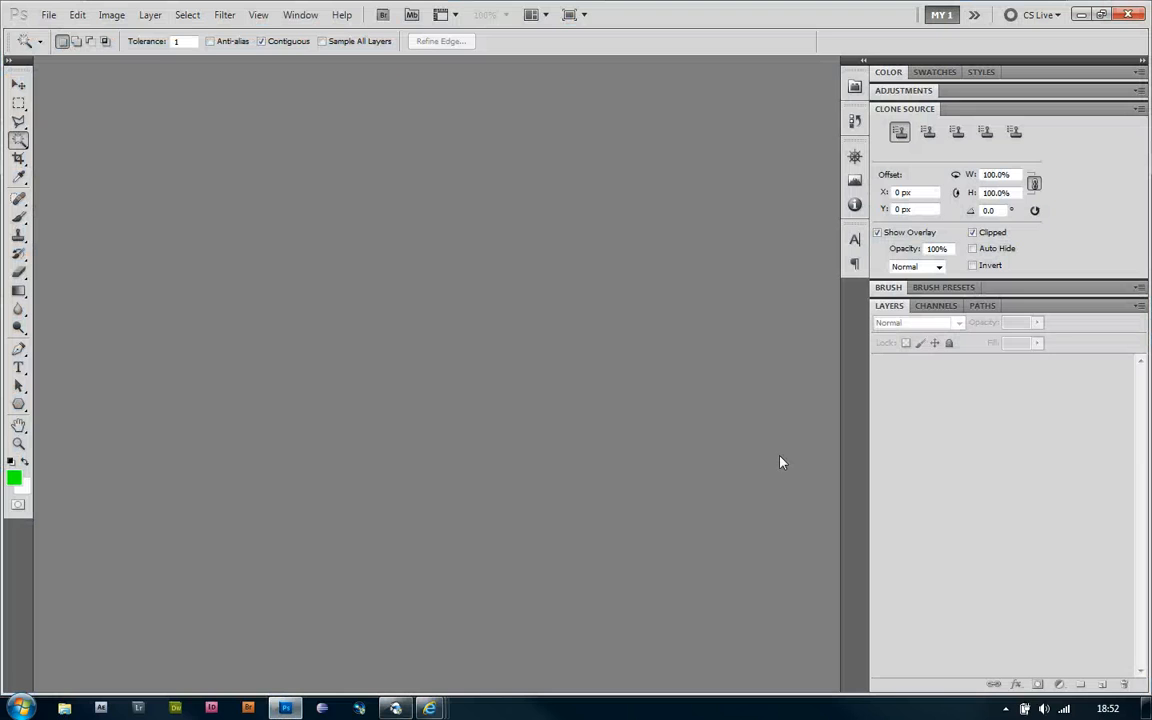
# - Open T14.dds, choosing Load Using Default Sizes in NVIDIA DDS Read Properties
pyautogui.click(48, 14)
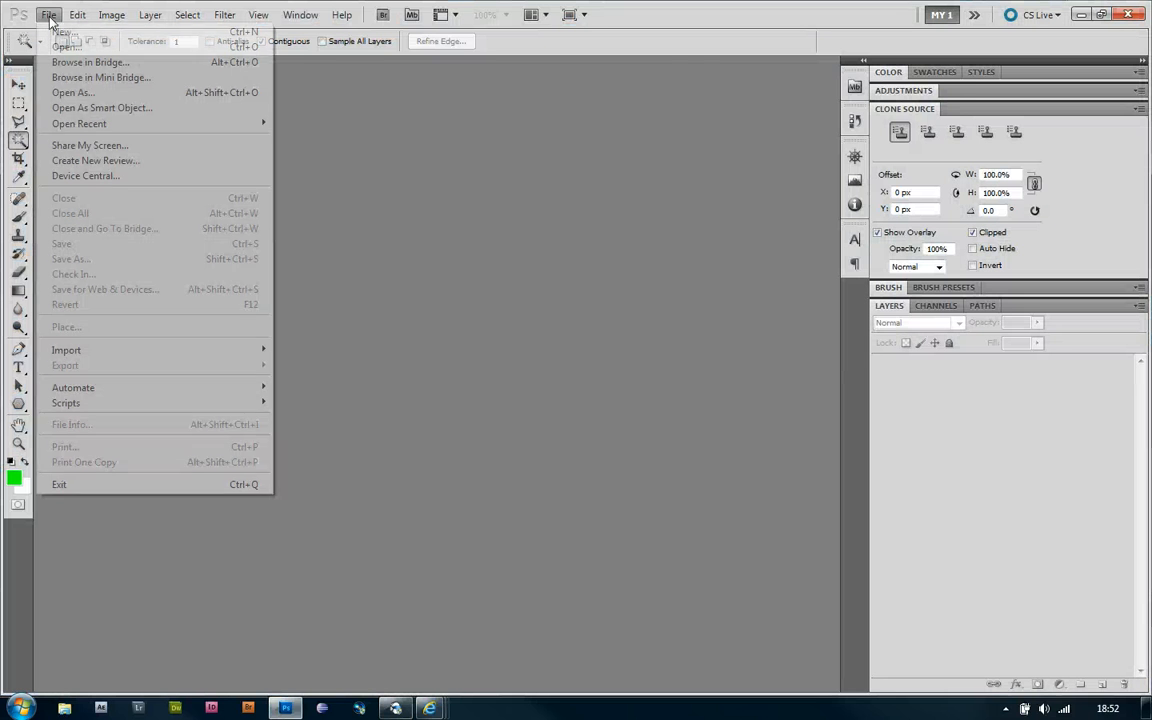
pyautogui.click(66, 46)
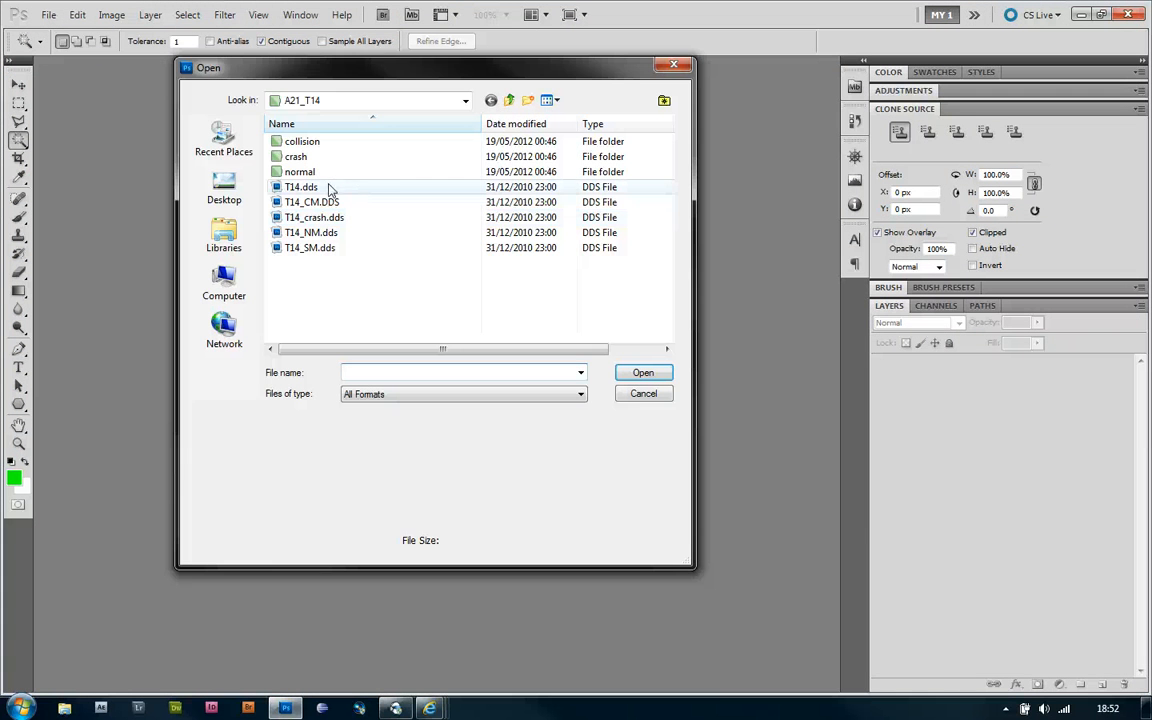
pyautogui.click(301, 187)
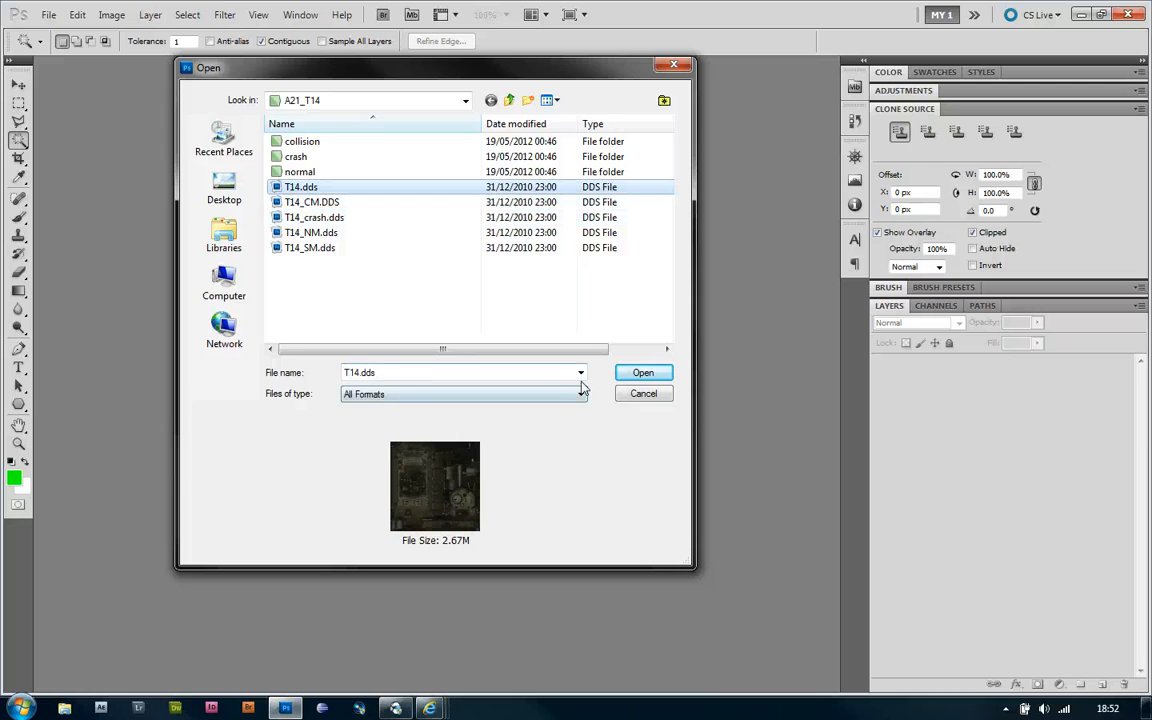
pyautogui.click(642, 372)
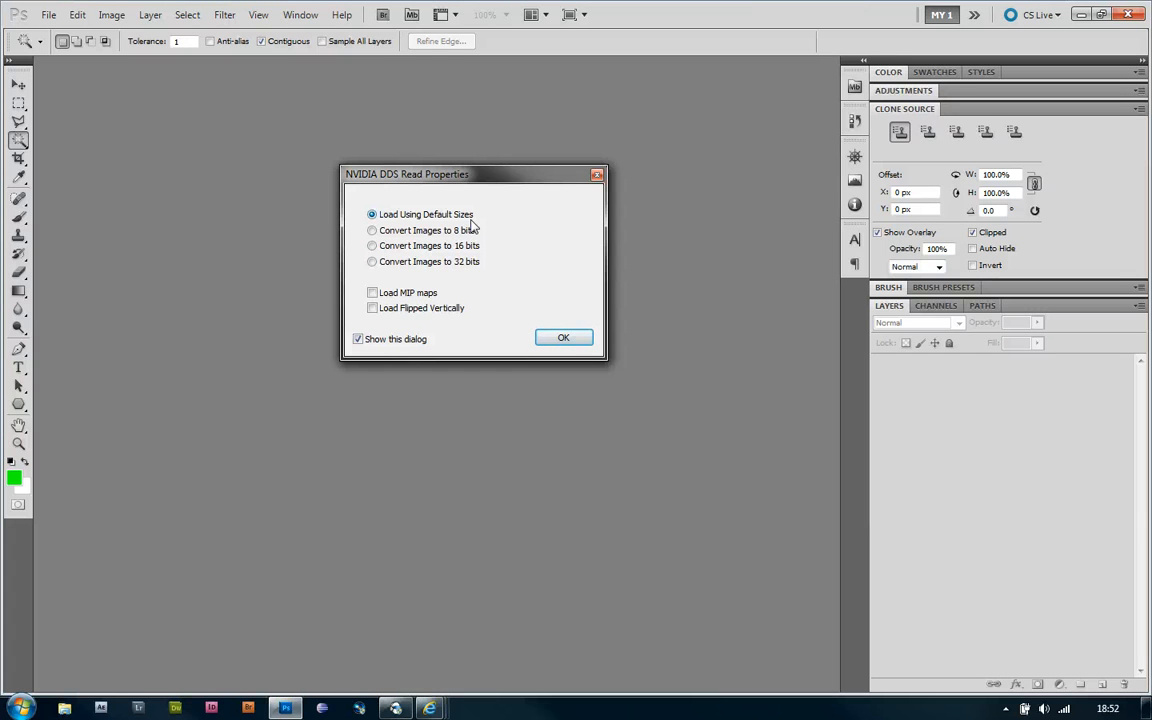
pyautogui.click(372, 230)
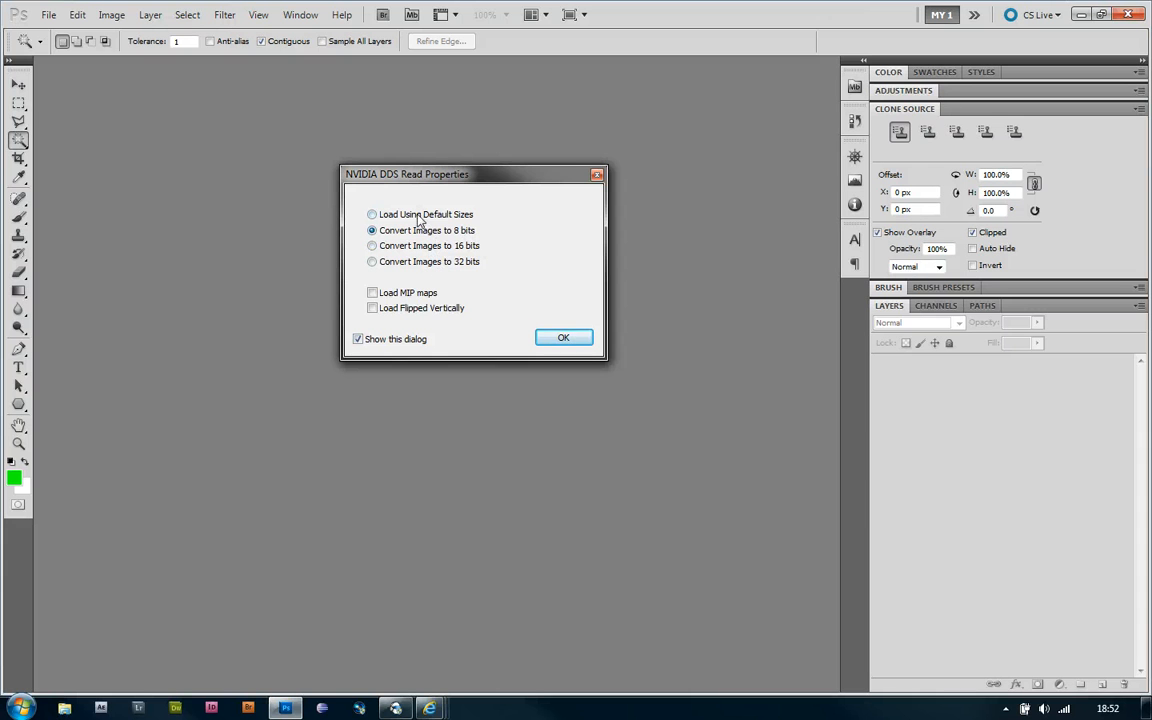
pyautogui.click(372, 214)
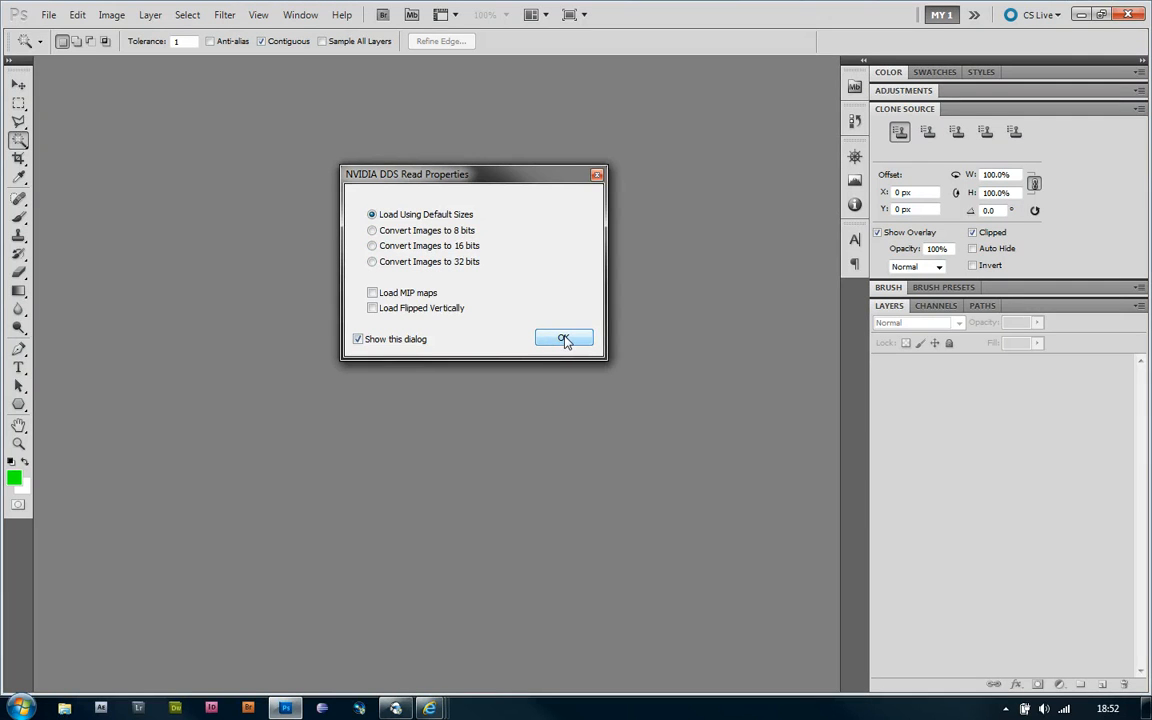
pyautogui.click(564, 338)
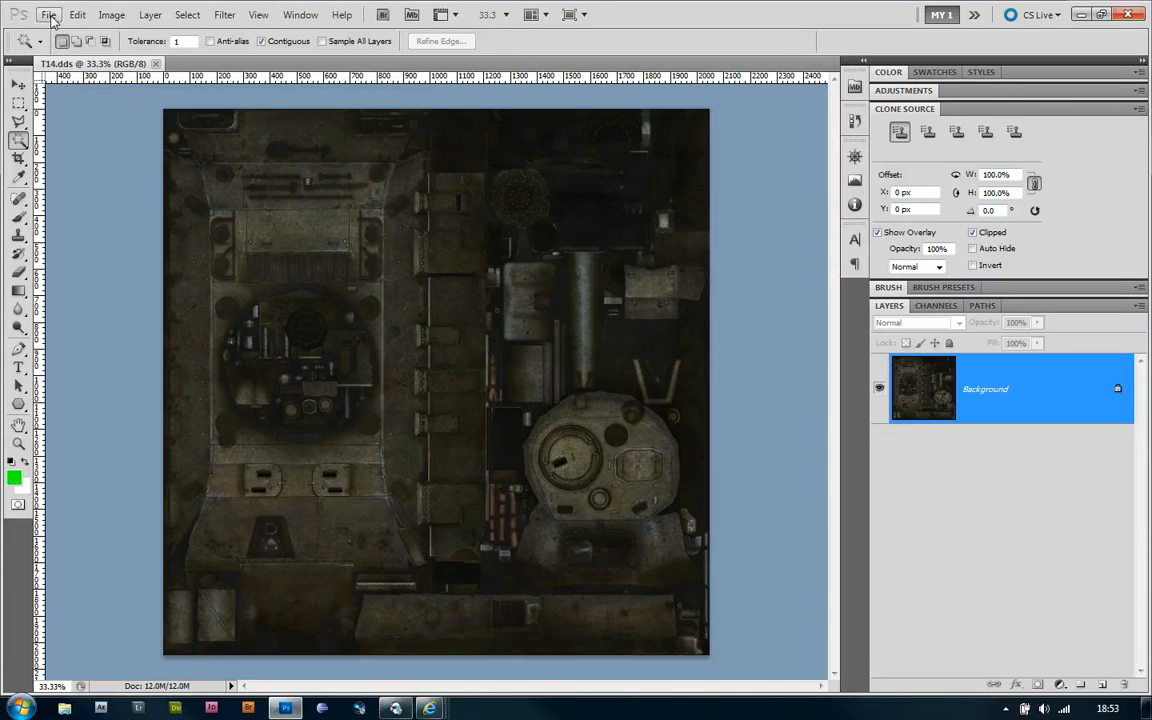
# - Save As D3D/DDS over the existing T14.dds and confirm replacing it
pyautogui.click(48, 14)
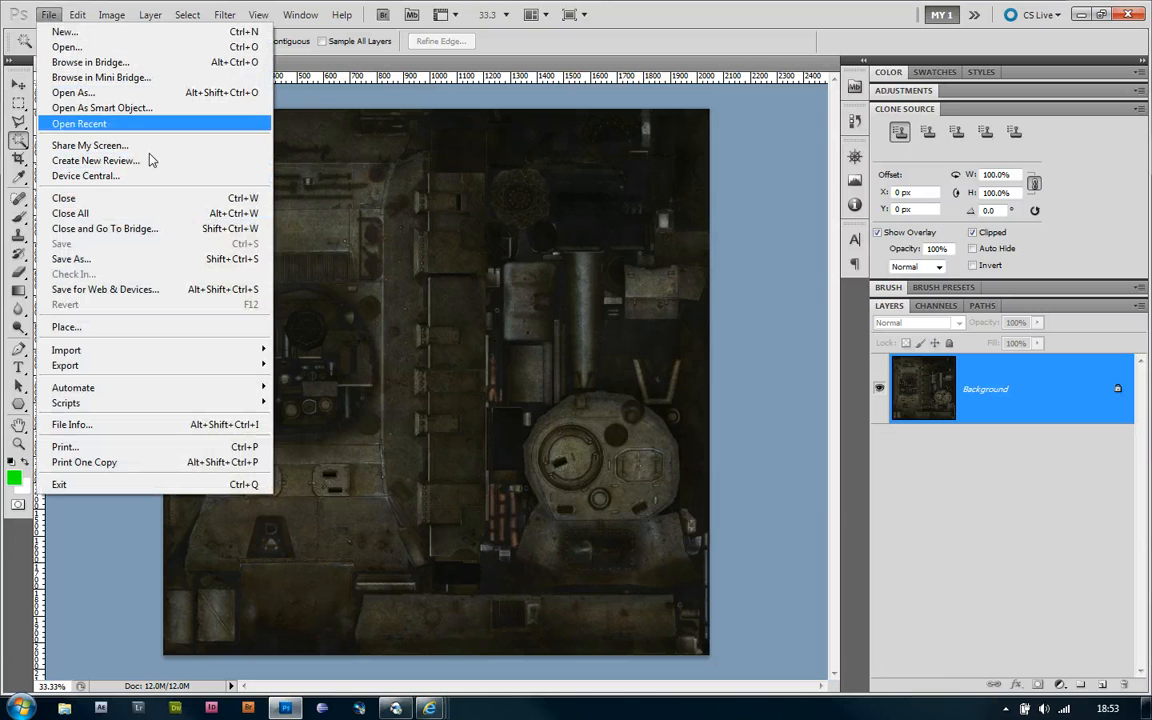
pyautogui.click(71, 259)
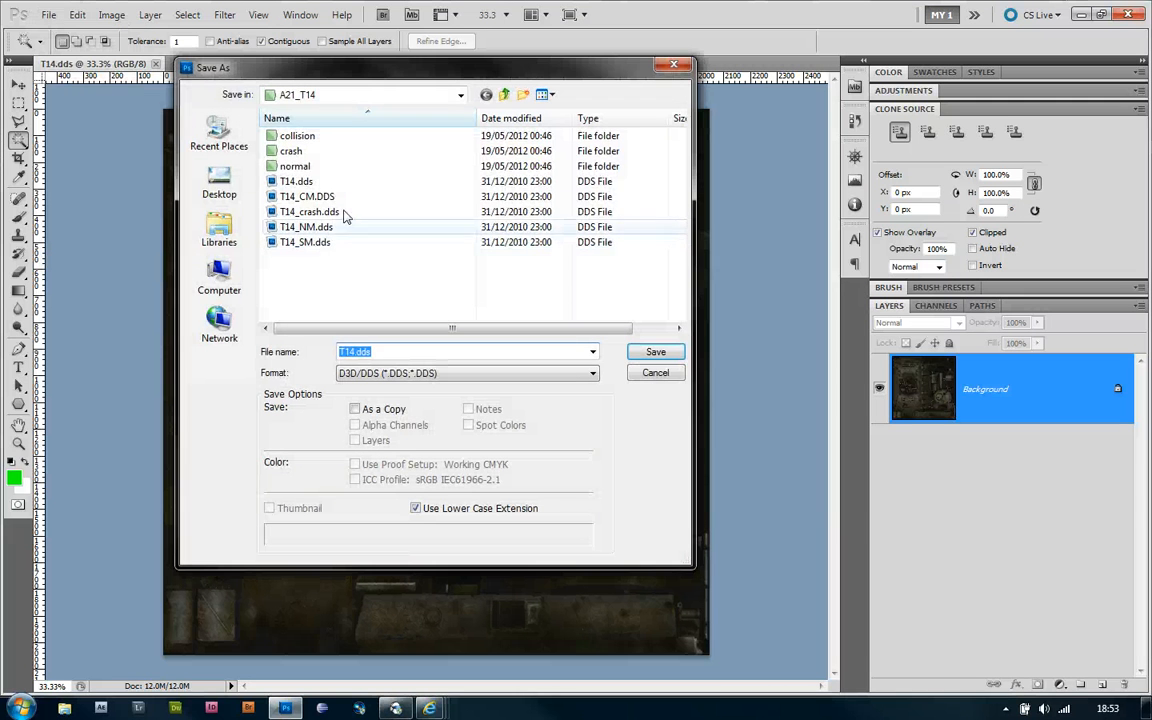
pyautogui.click(297, 181)
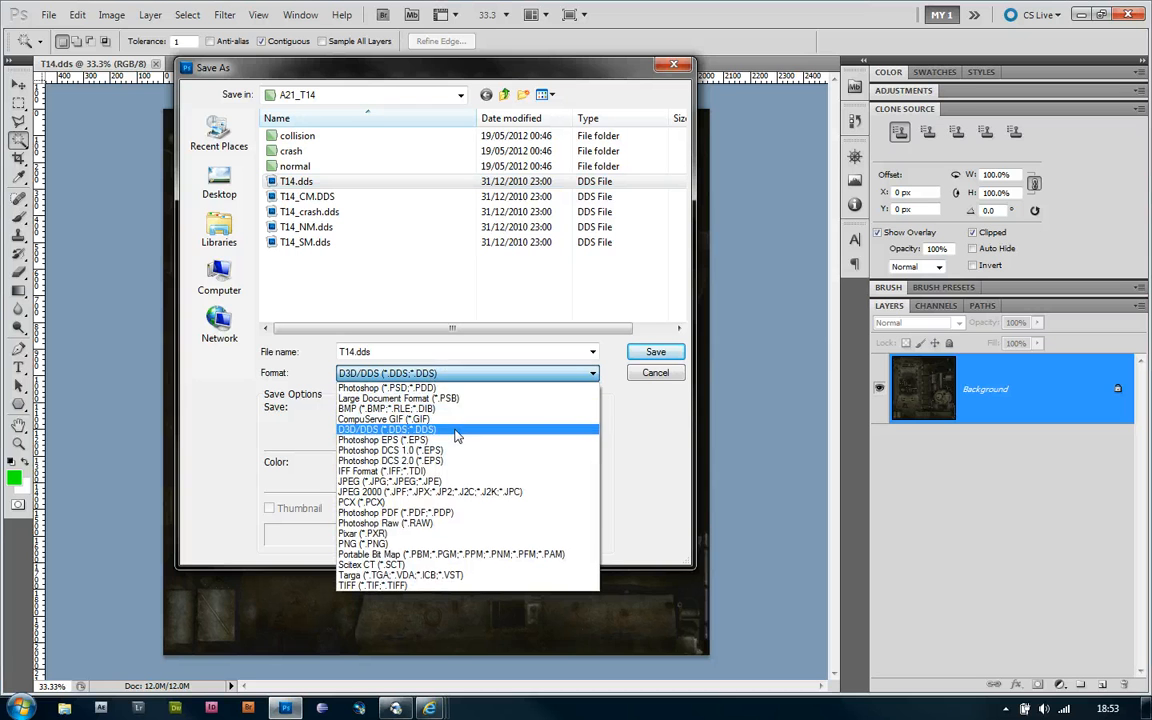
pyautogui.click(387, 429)
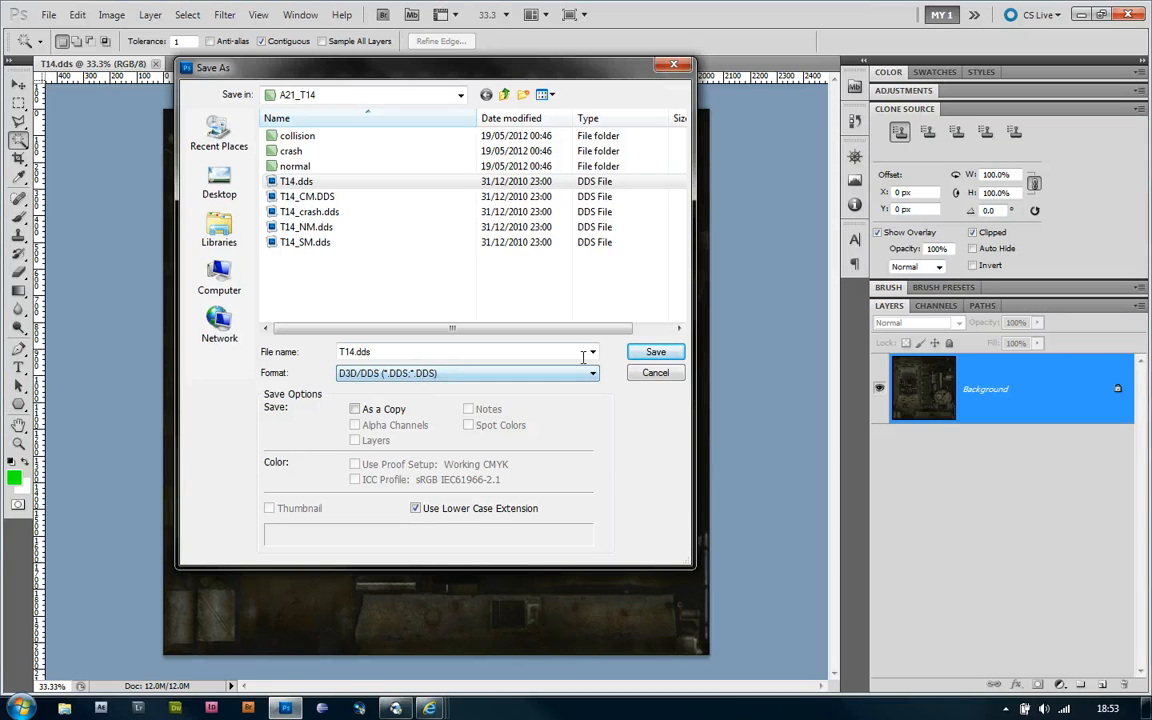
pyautogui.click(655, 351)
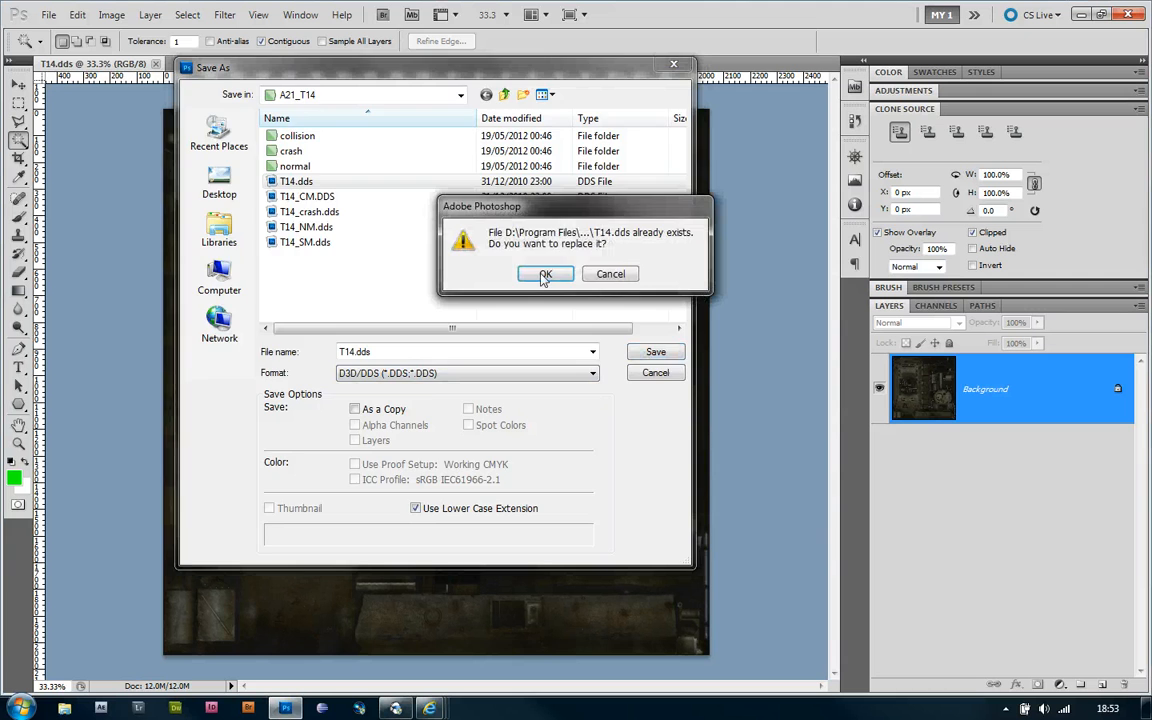
pyautogui.click(545, 274)
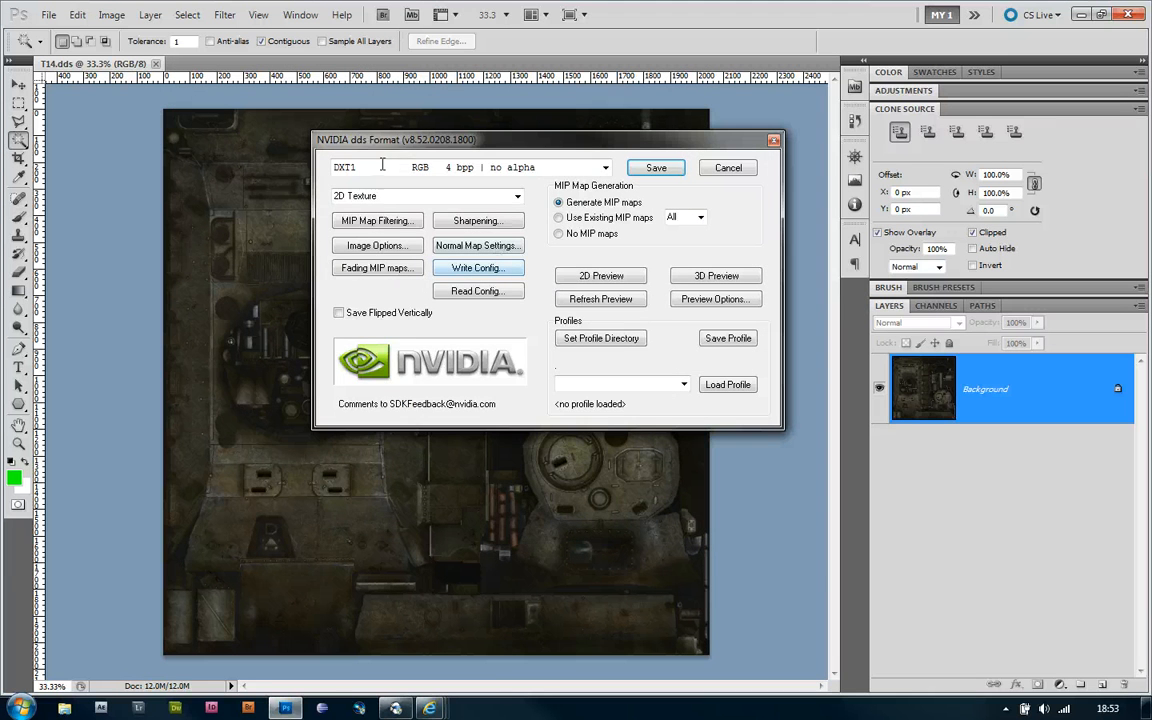
# - Keep DXT1 with generated MIP maps, set Highest compression quality, and save
pyautogui.click(604, 167)
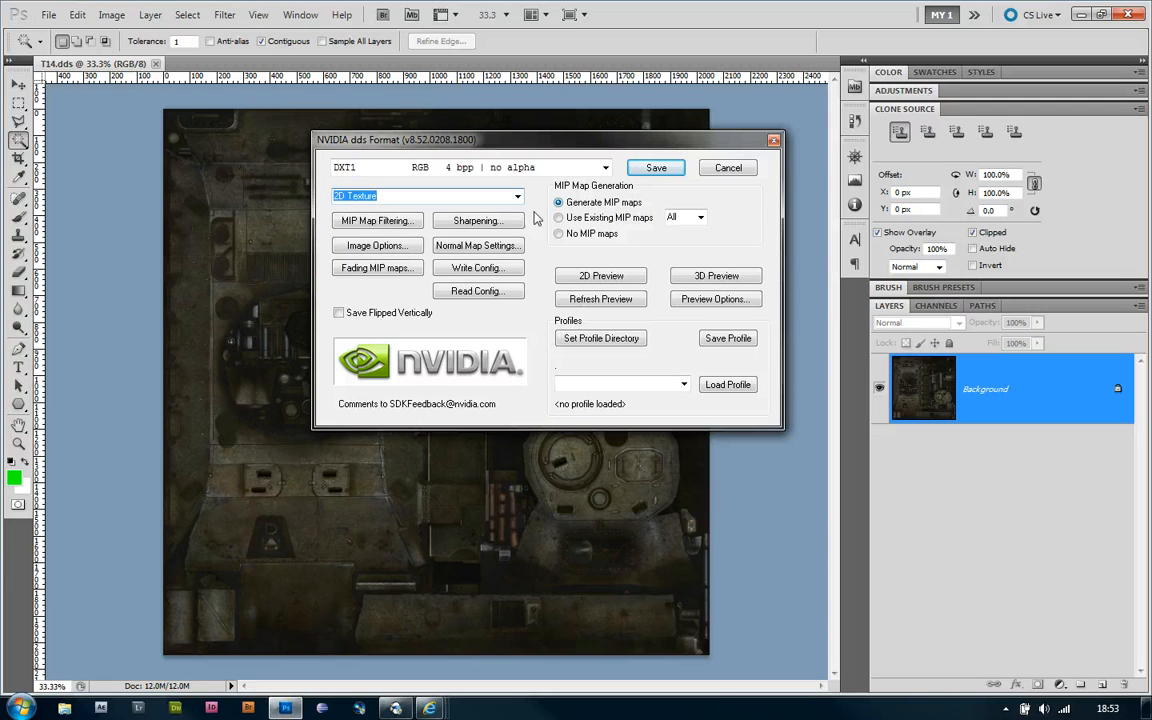
pyautogui.moveTo(620, 262)
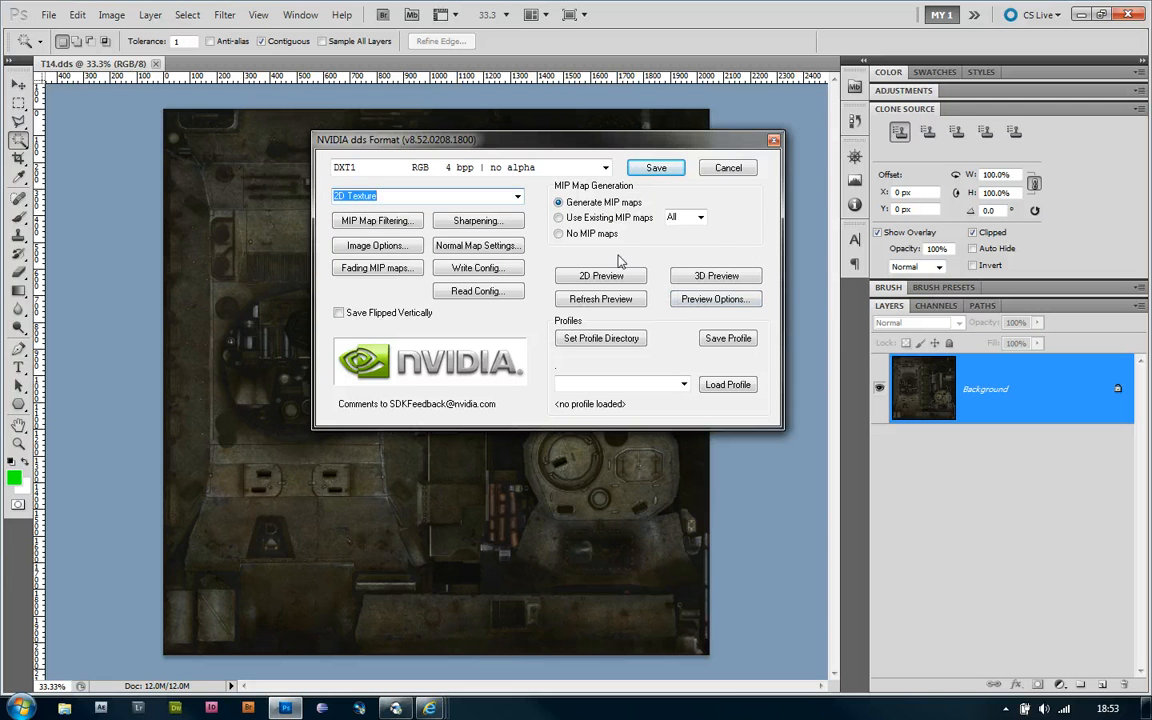
pyautogui.click(376, 245)
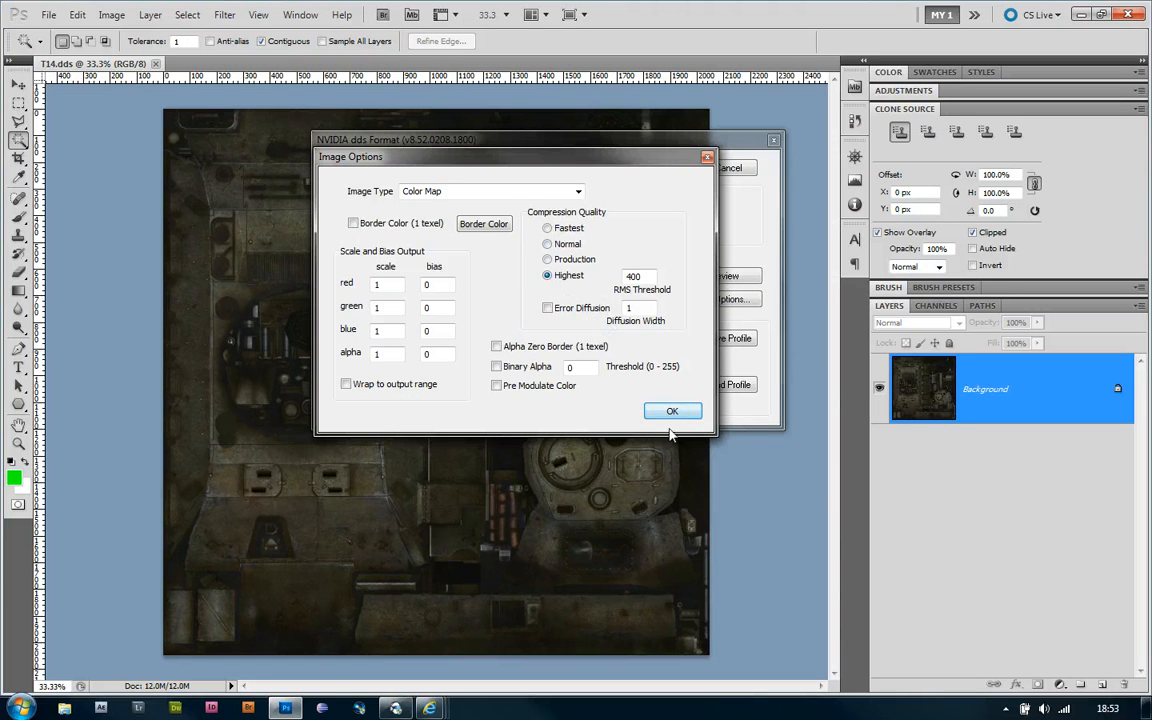
pyautogui.click(672, 411)
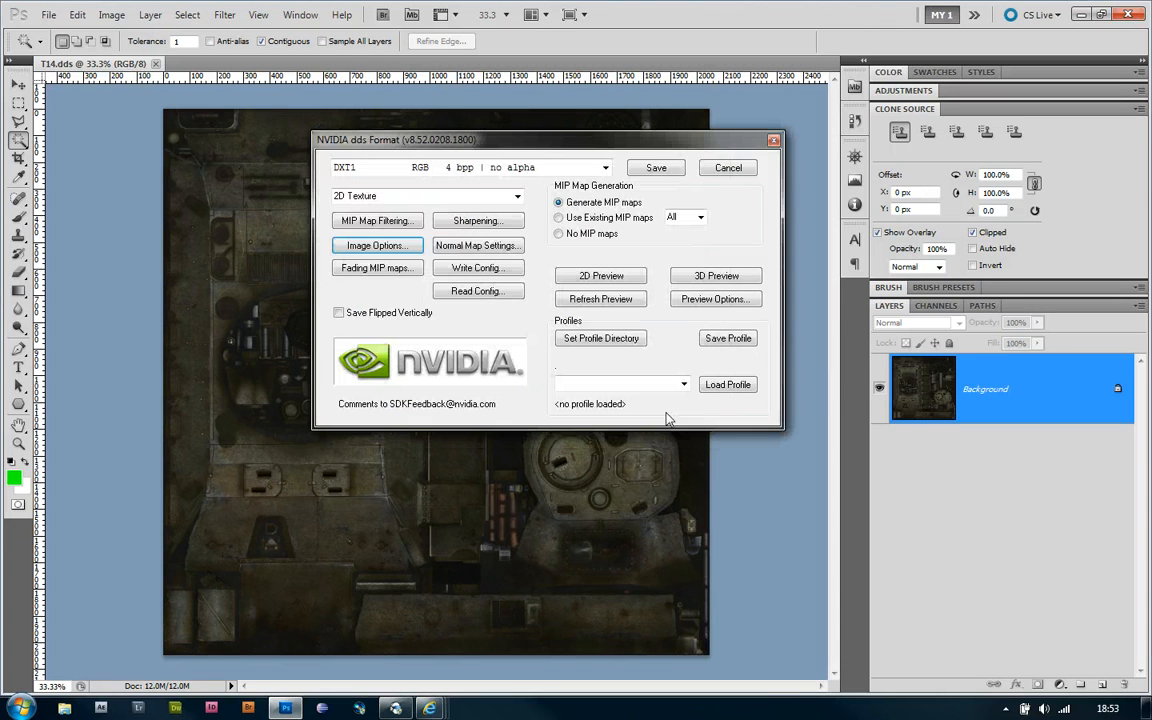
pyautogui.click(656, 167)
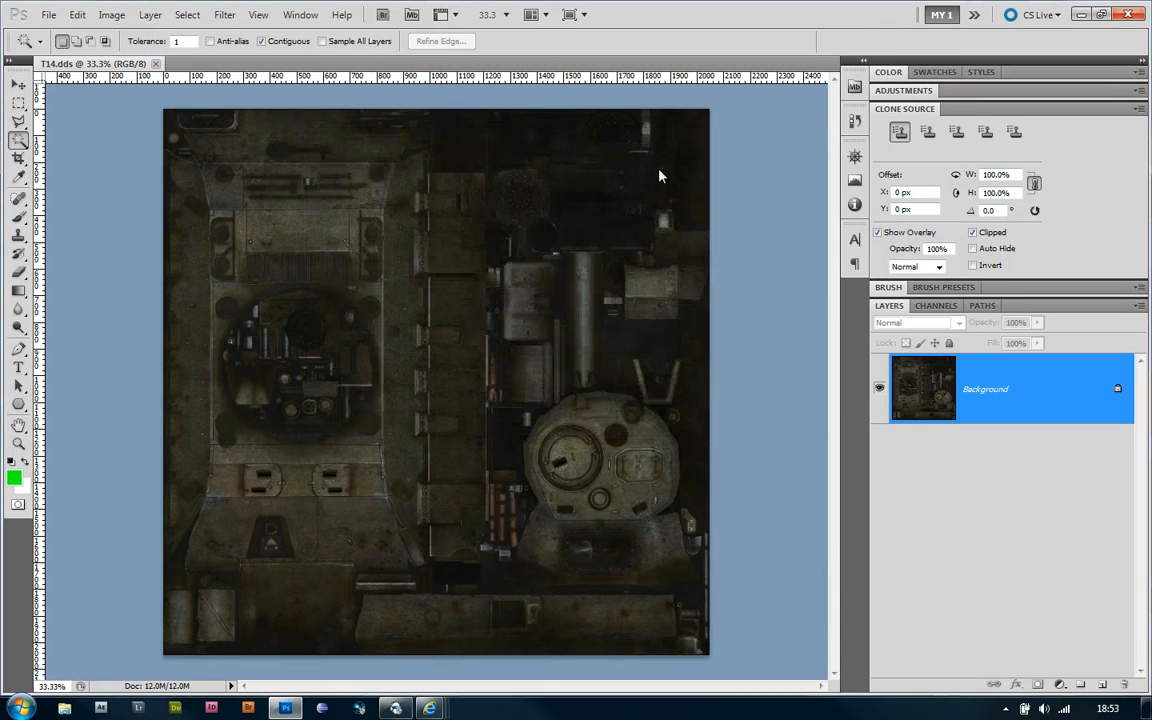